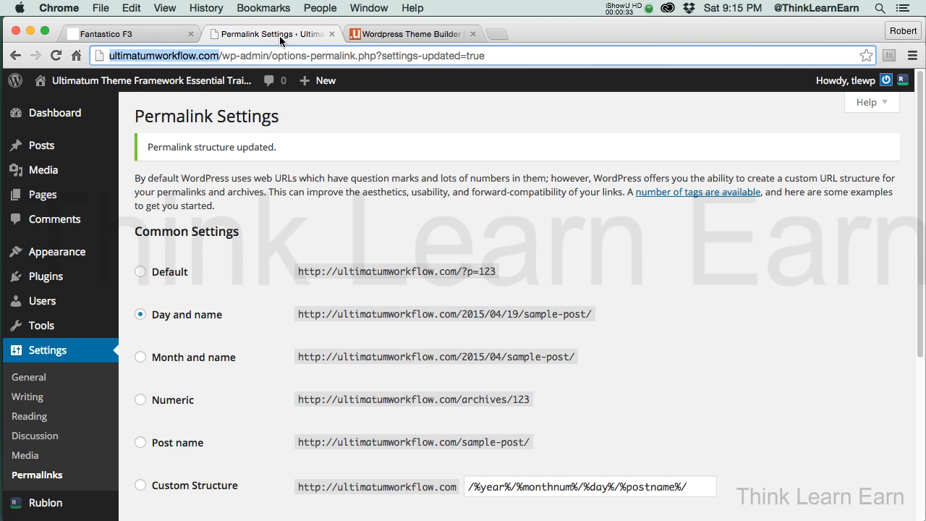
- Load ultimatumworkflow.com in a new browser tab and switch to the Ultimatum theme site
left_click(503, 34)
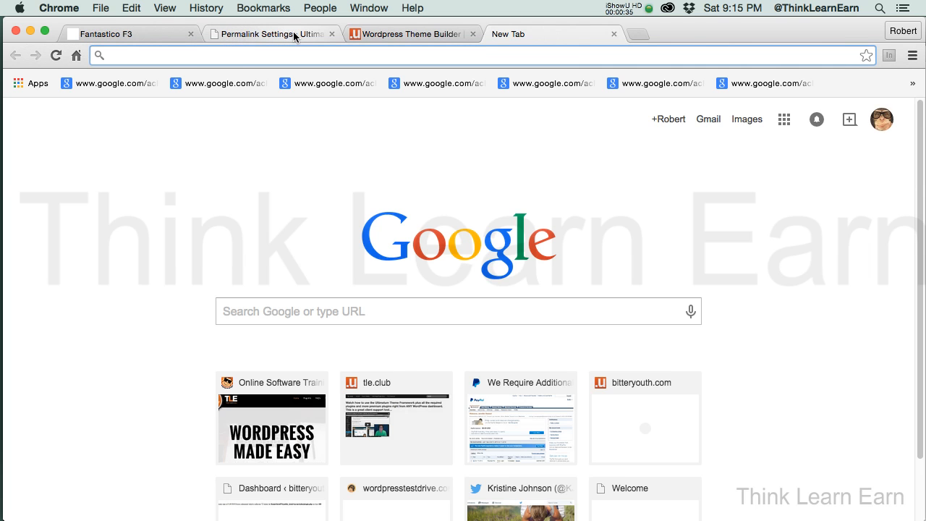
type("ultimatumworkflow.com")
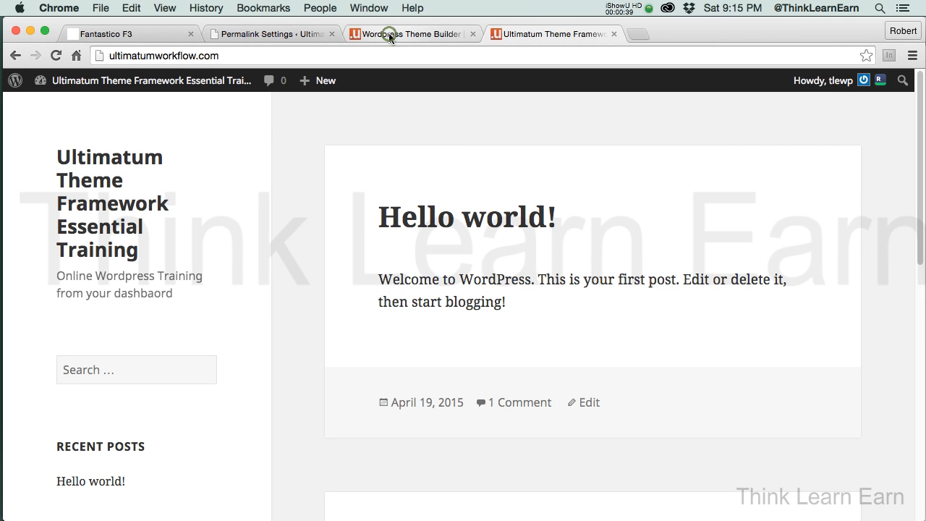
left_click(385, 36)
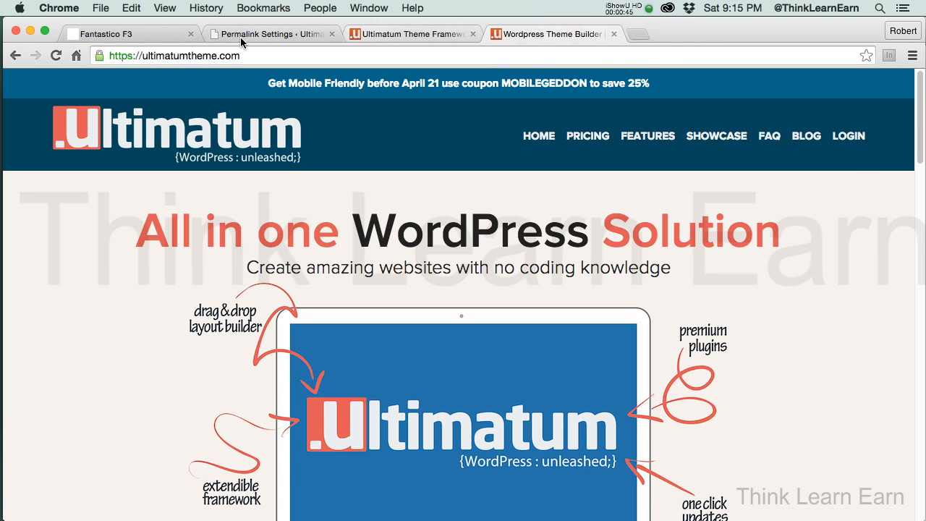
- Return to the site's front page and scroll to the sidebar Categories widget showing only Uncategorized
left_click(410, 34)
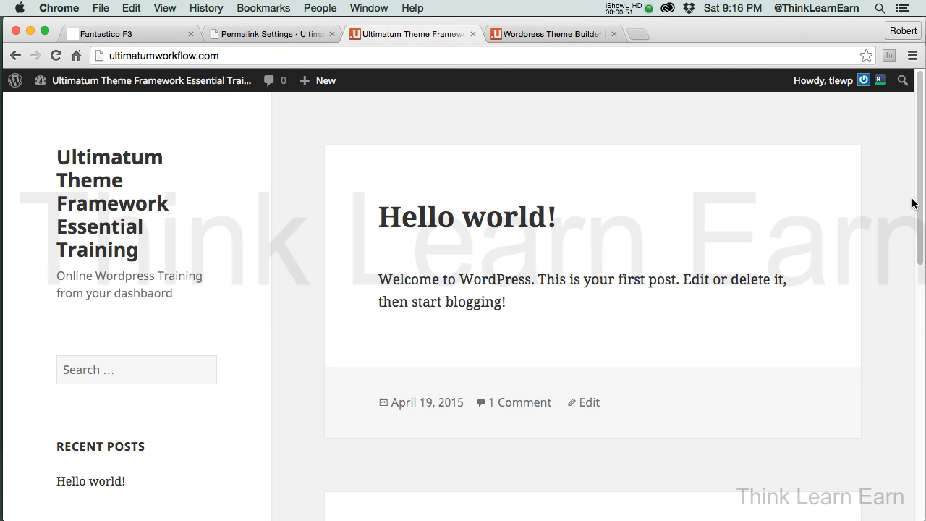
scroll("down", 3)
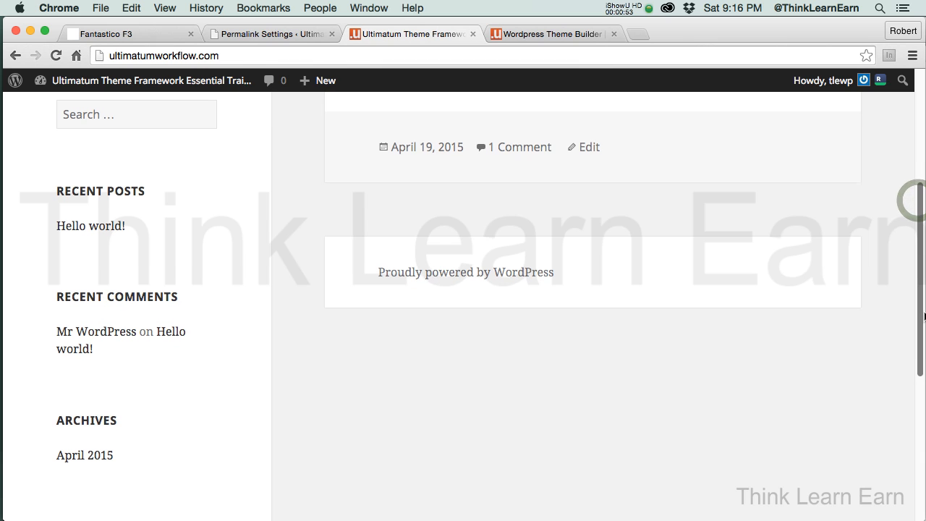
scroll("down", 3)
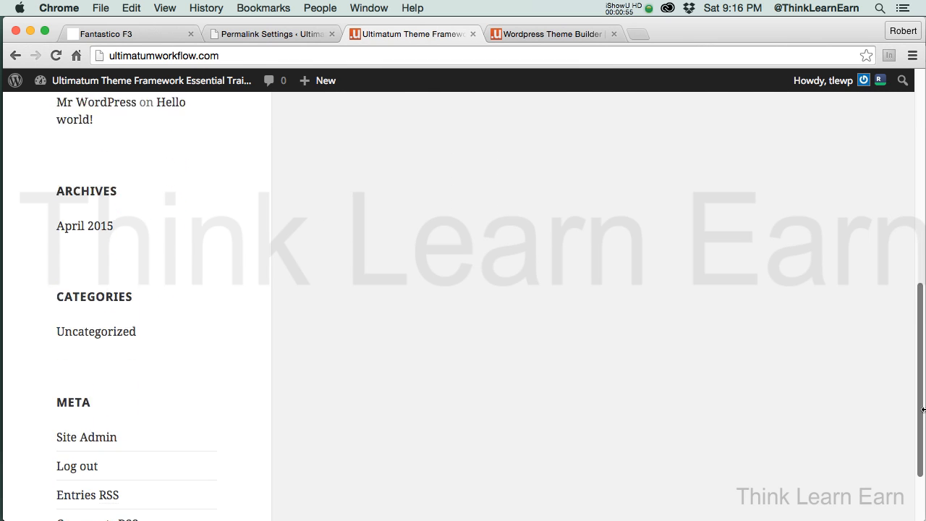
scroll("up", 3)
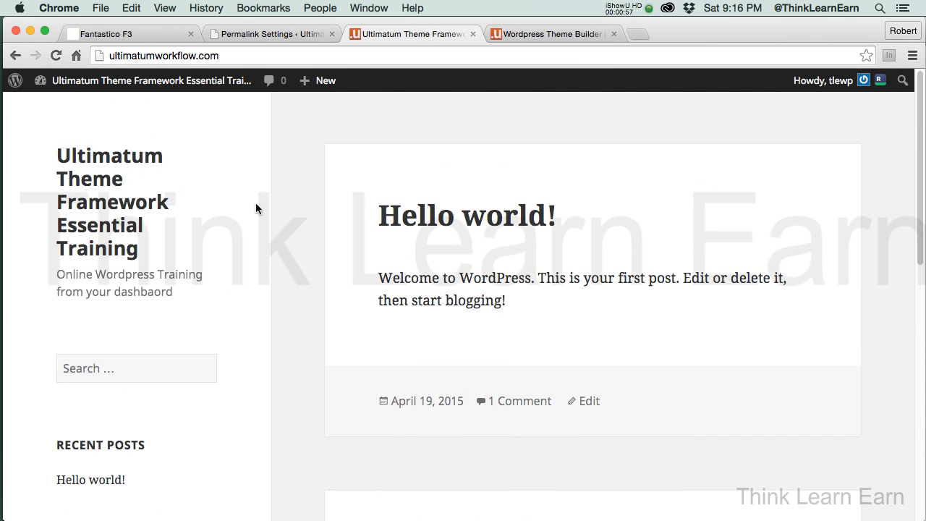
mouse_move(705, 180)
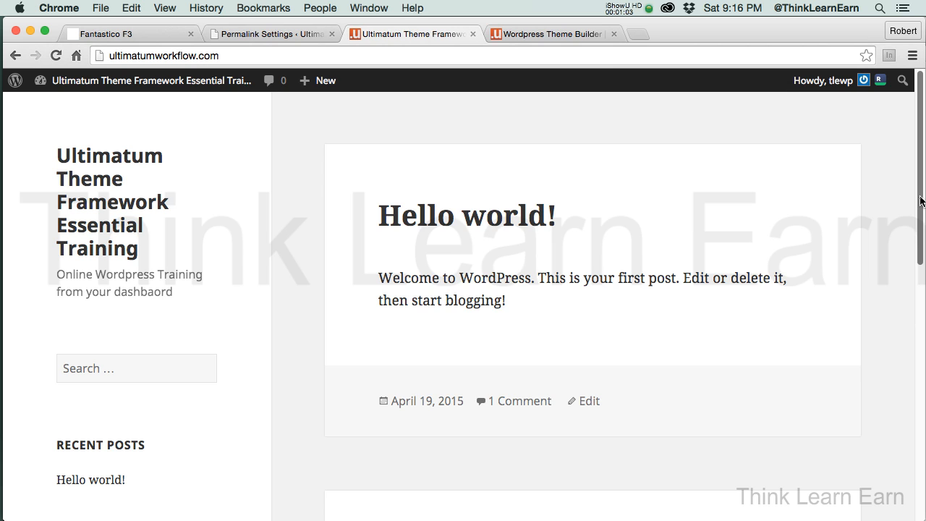
scroll("down", 3)
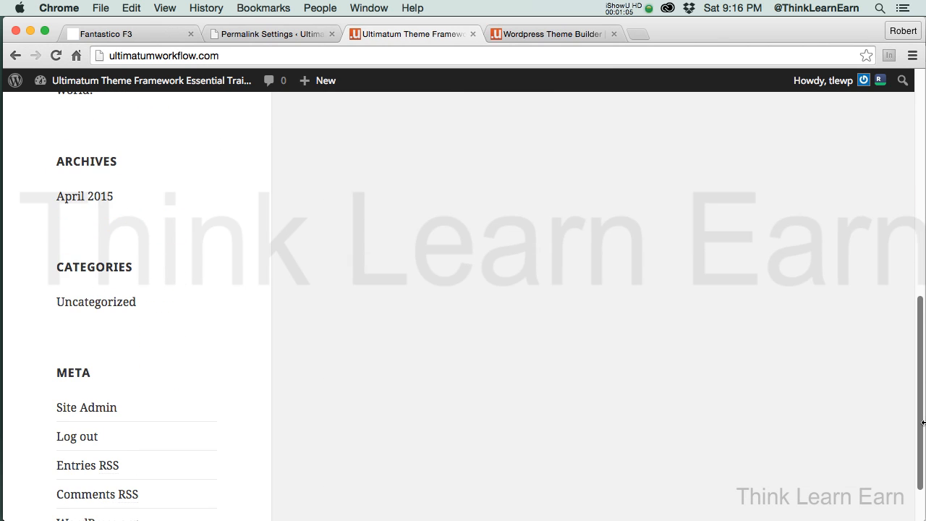
mouse_move(98, 282)
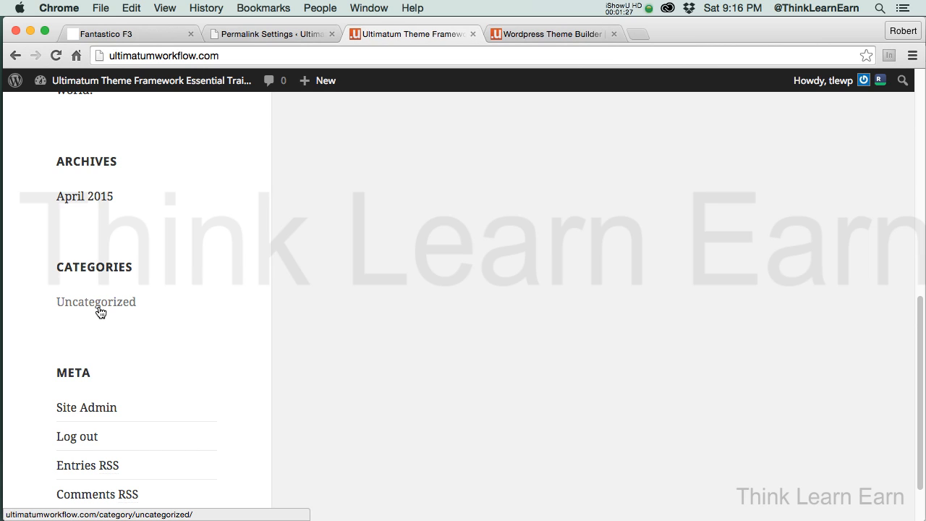
mouse_move(106, 315)
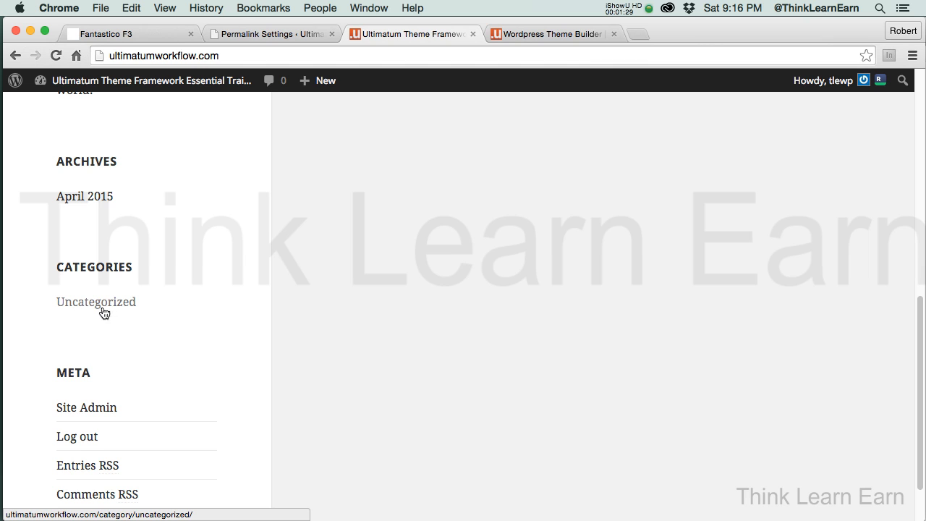
mouse_move(331, 160)
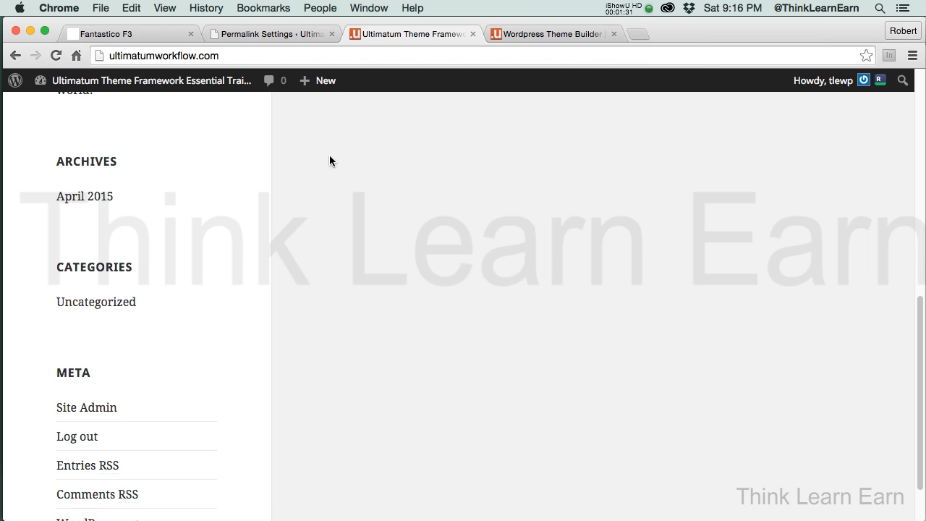
left_click(281, 34)
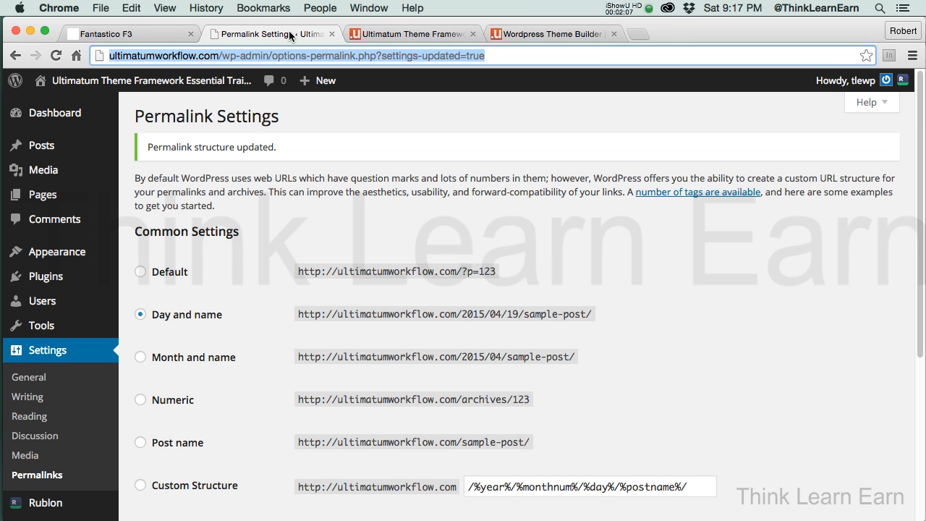
mouse_move(152, 161)
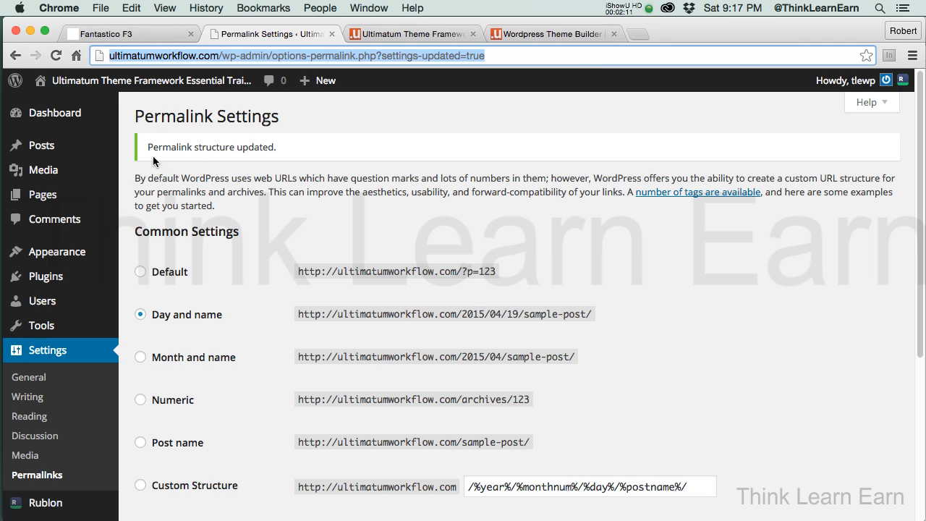
mouse_move(41, 144)
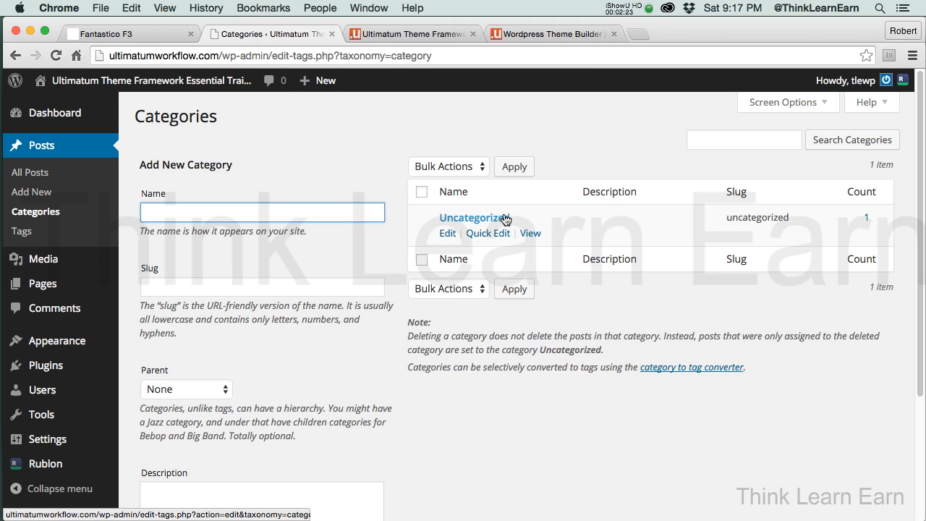
mouse_move(518, 217)
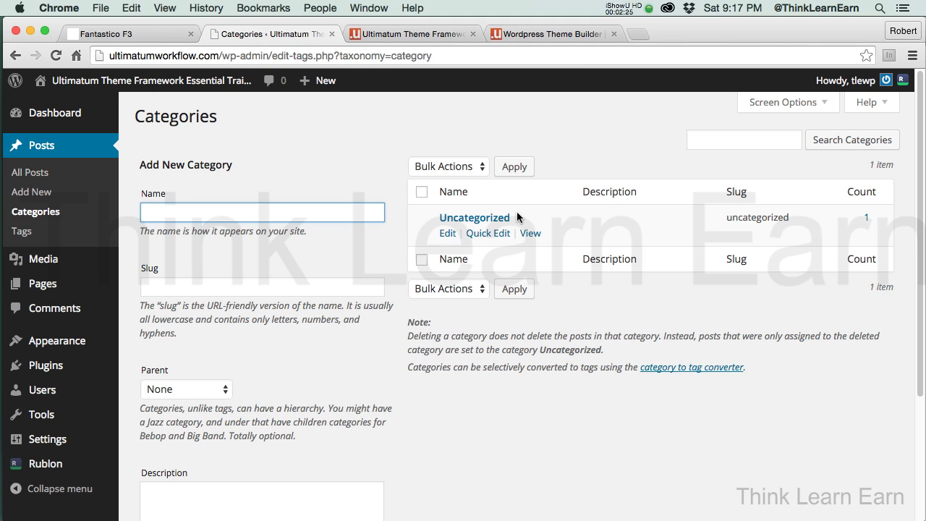
mouse_move(481, 237)
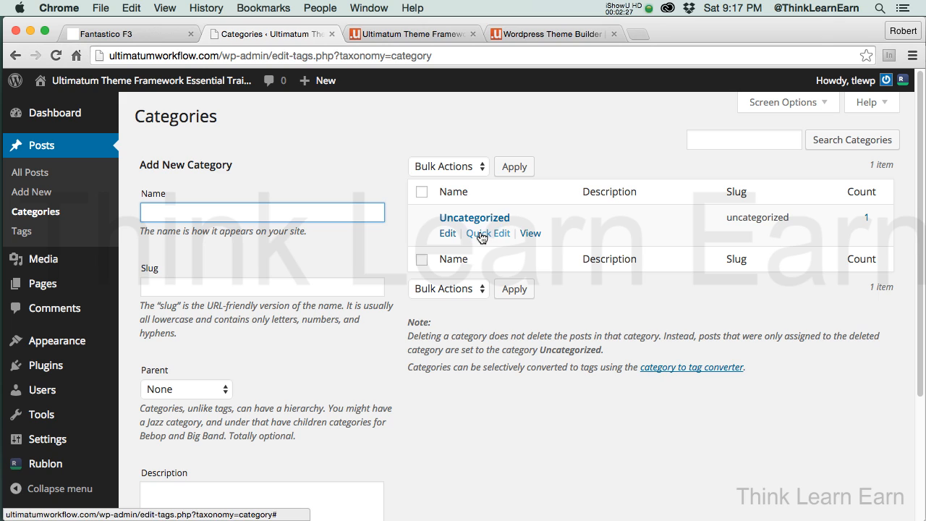
- Open the full Edit page for the Uncategorized category
left_click(487, 232)
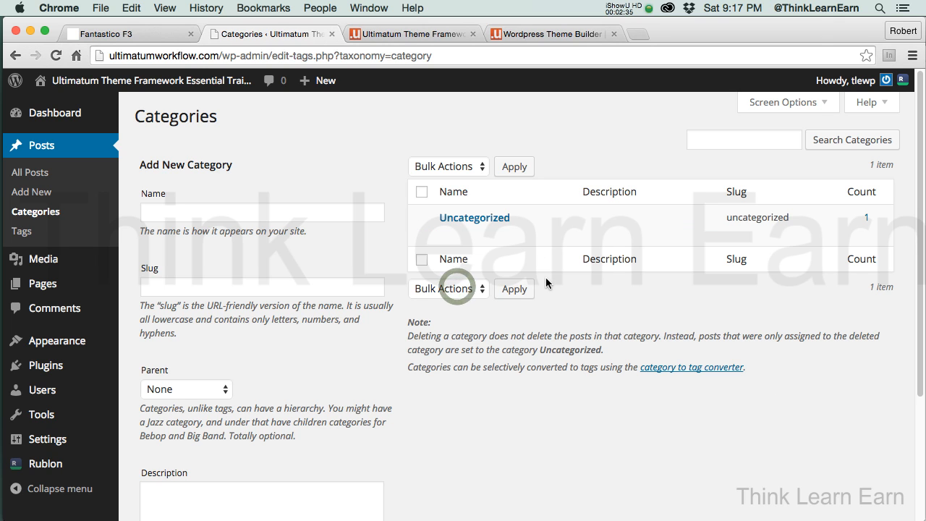
left_click(448, 233)
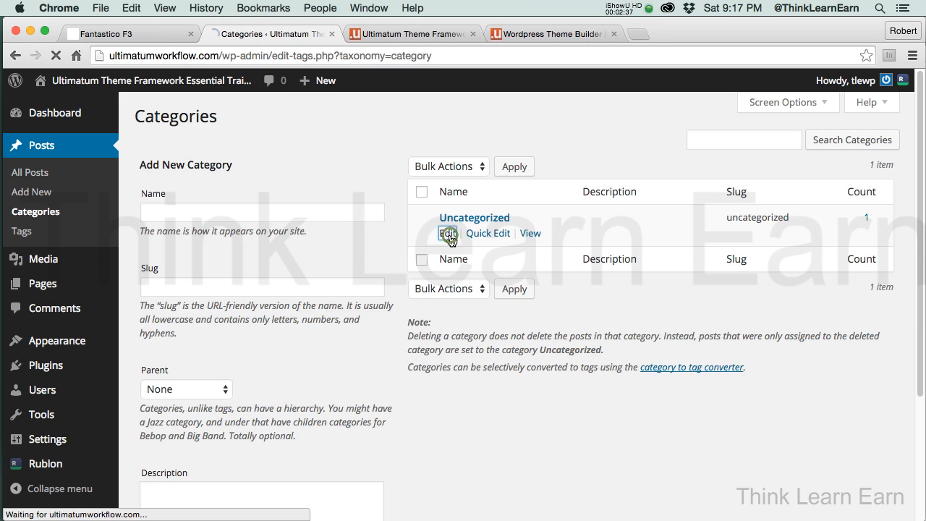
- Load the Edit Category form for Uncategorized and focus its Description field
left_click(446, 233)
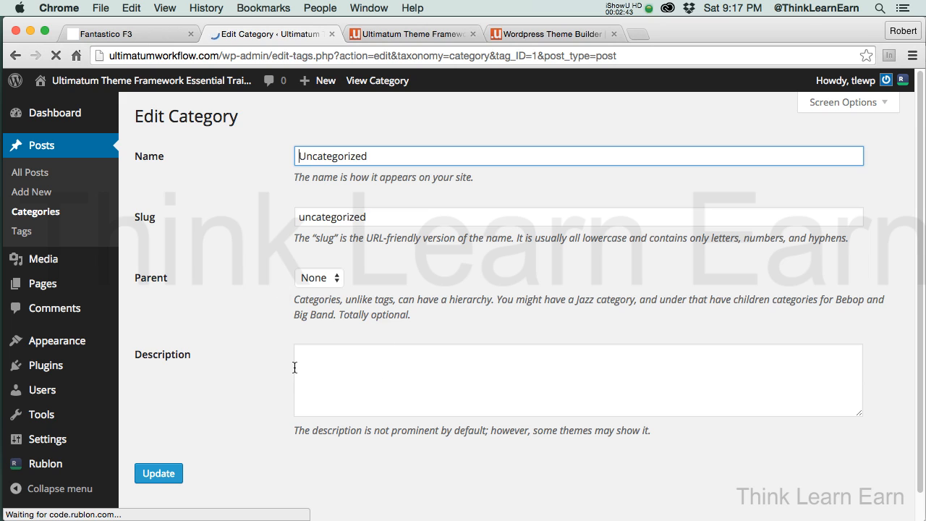
mouse_move(259, 400)
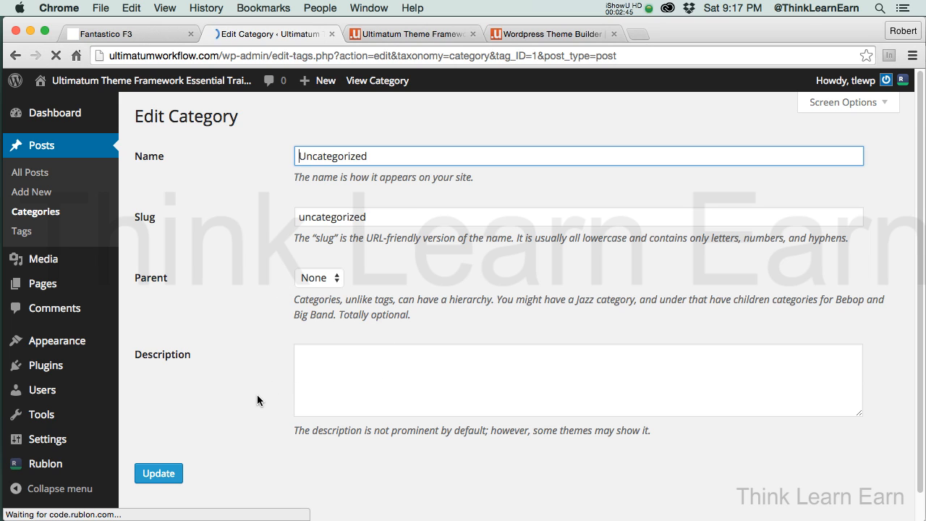
left_click(324, 358)
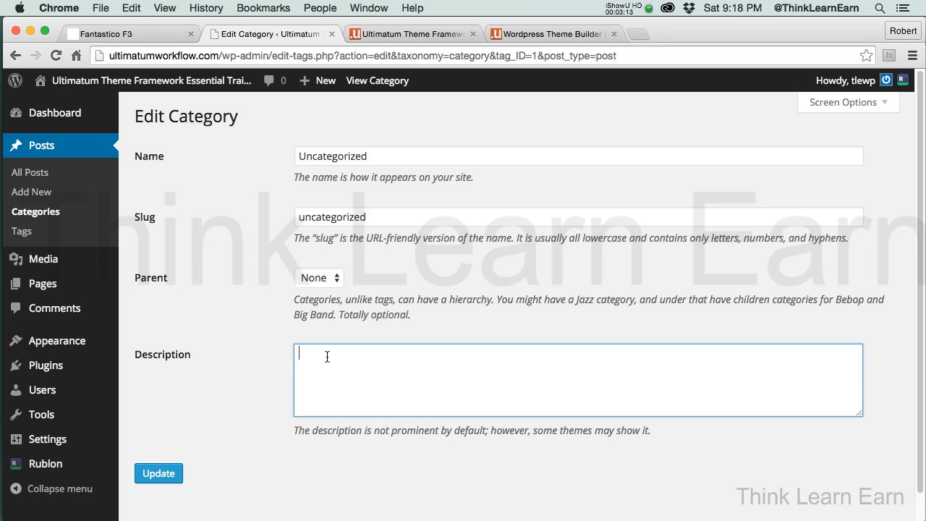
mouse_move(403, 392)
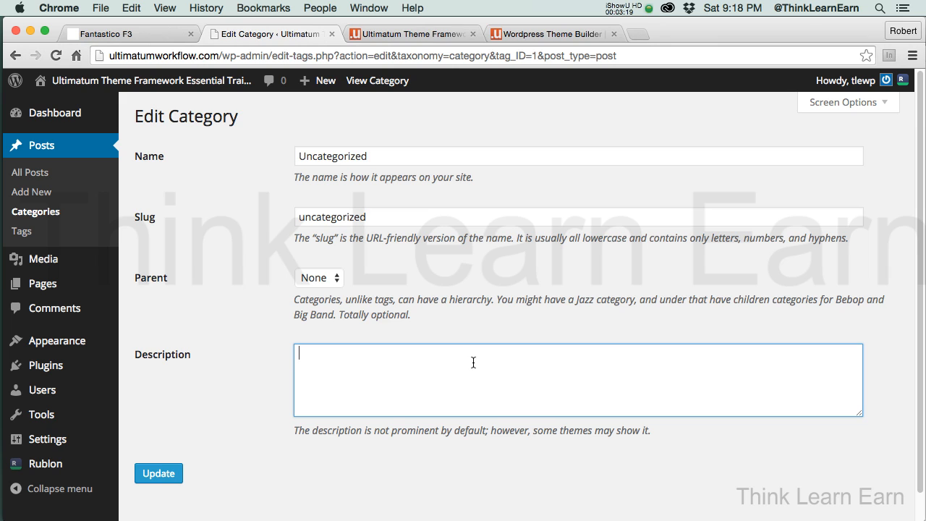
- Replace the category name Uncategorized with Wordpress Training
double_click(332, 156)
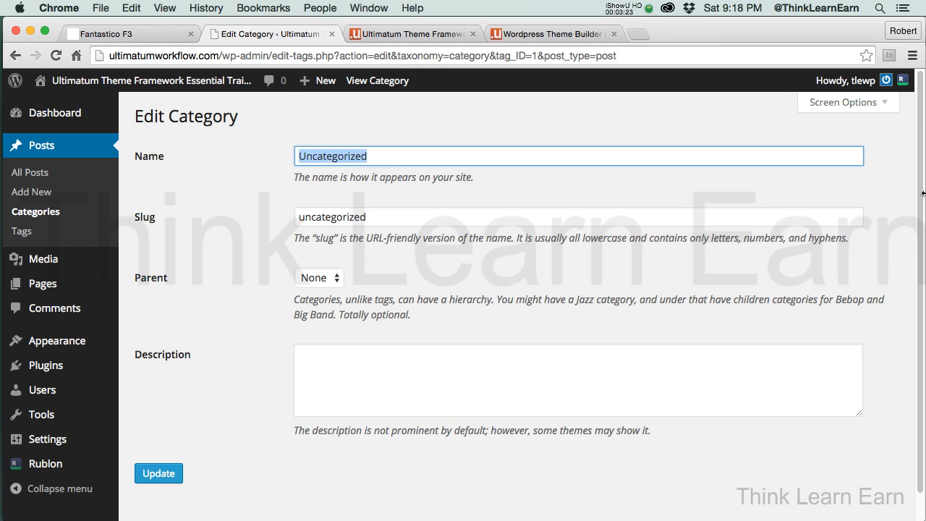
type("Wordpress Tra")
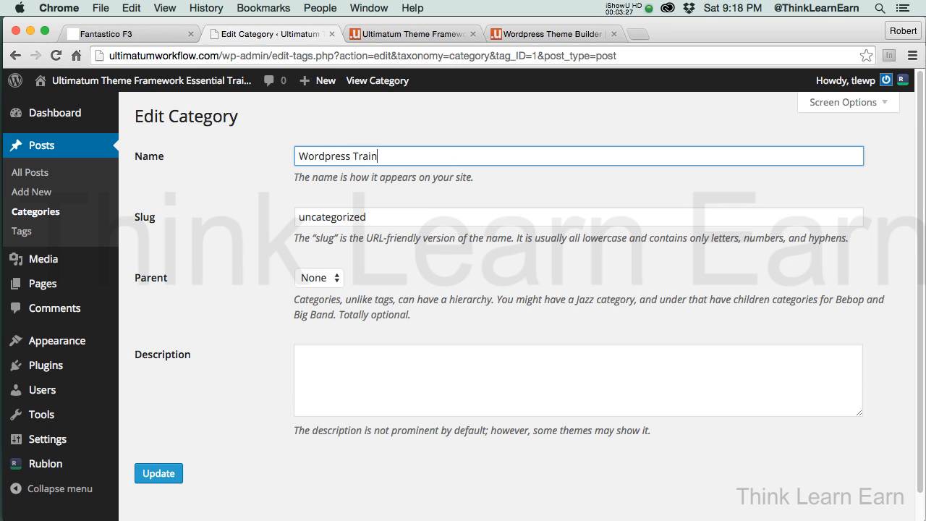
type("ing")
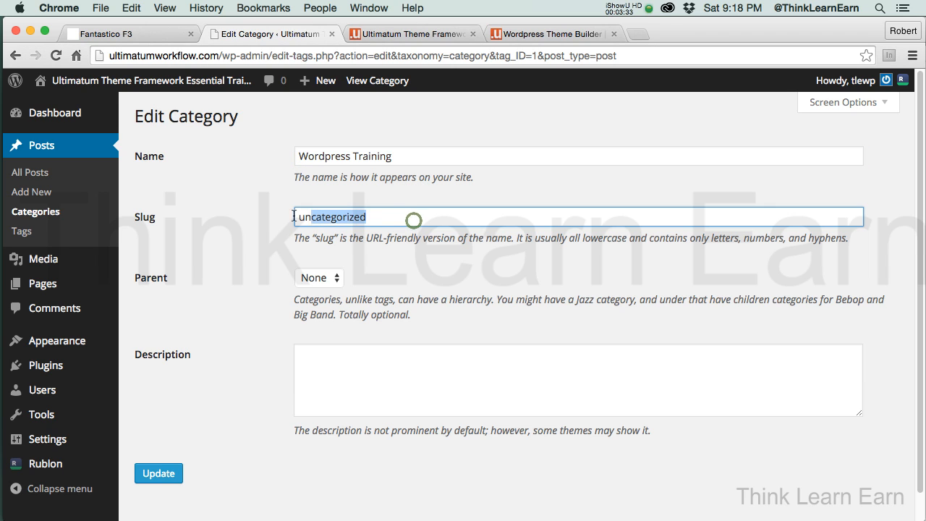
- Change the slug to 'Wordpress Training tutorials lessons school tips techniques'
double_click(331, 217)
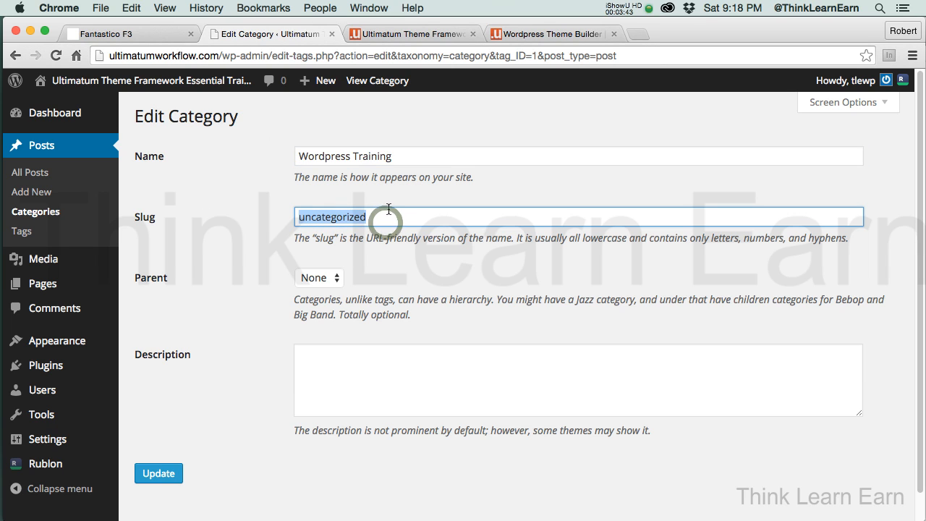
type("Wordpress Training")
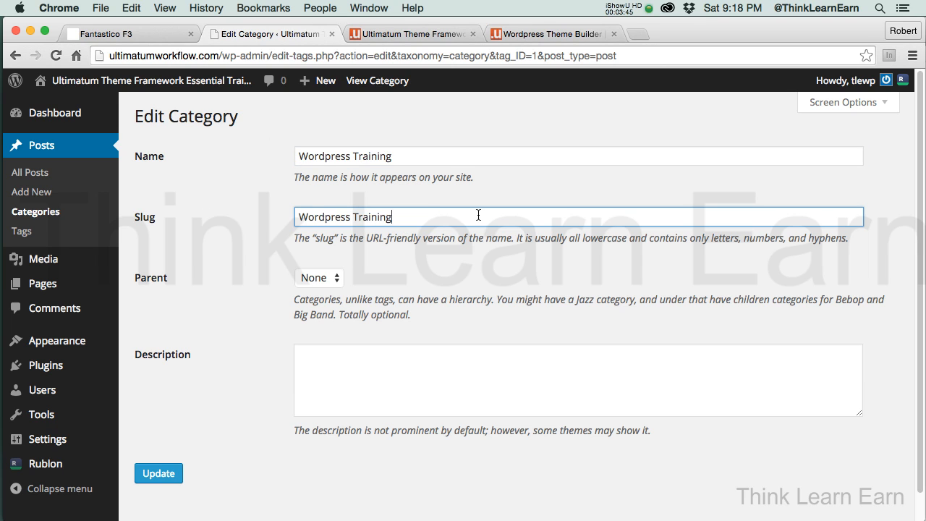
type("tu")
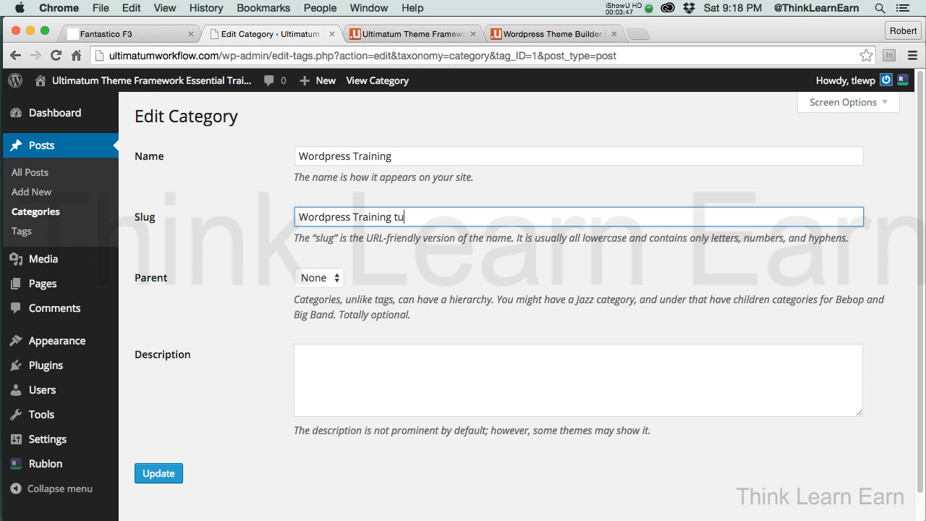
type("toria")
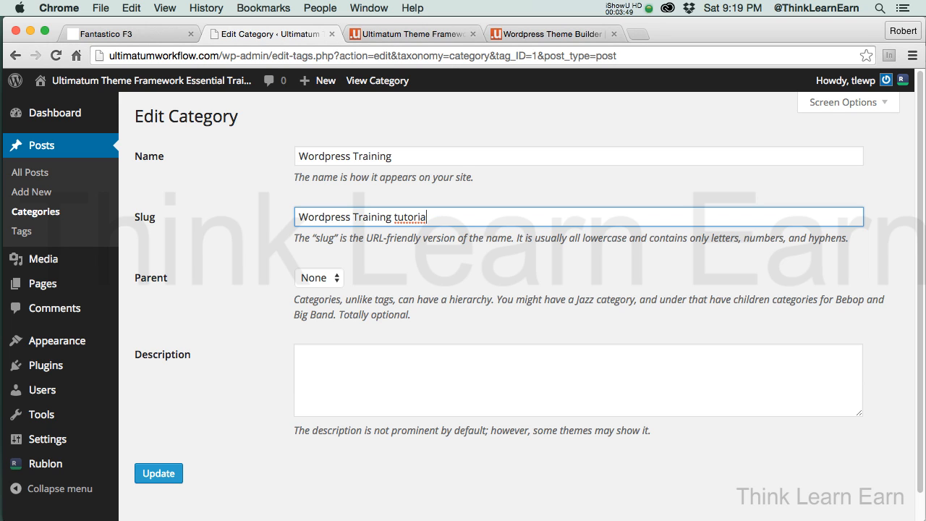
key("Backspace")
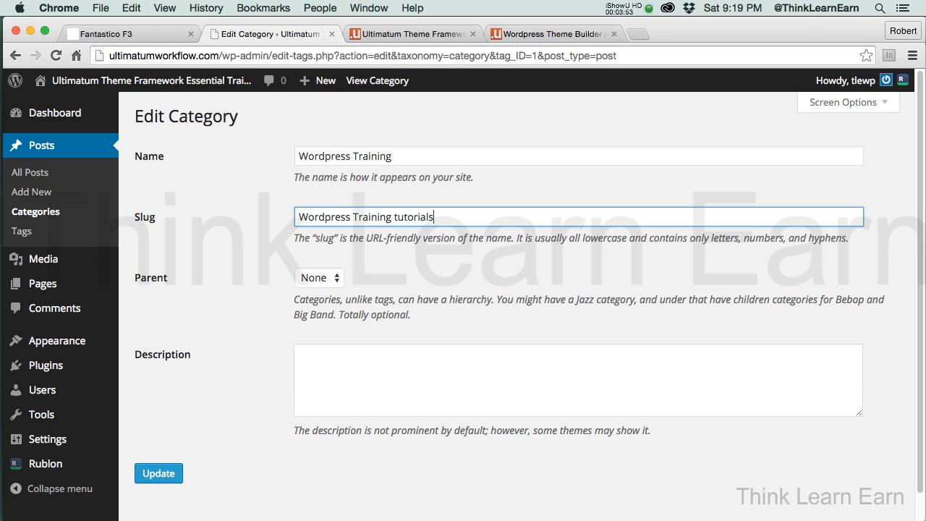
type("lesson")
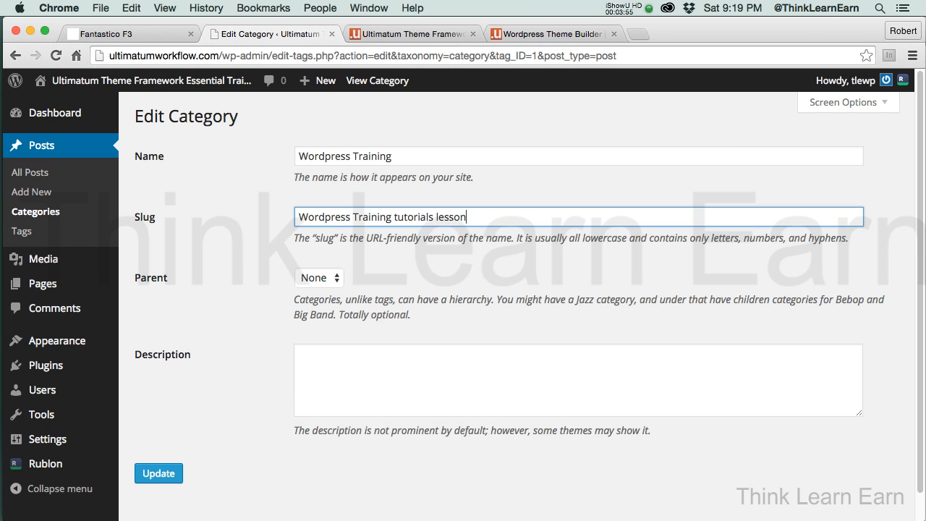
type("s")
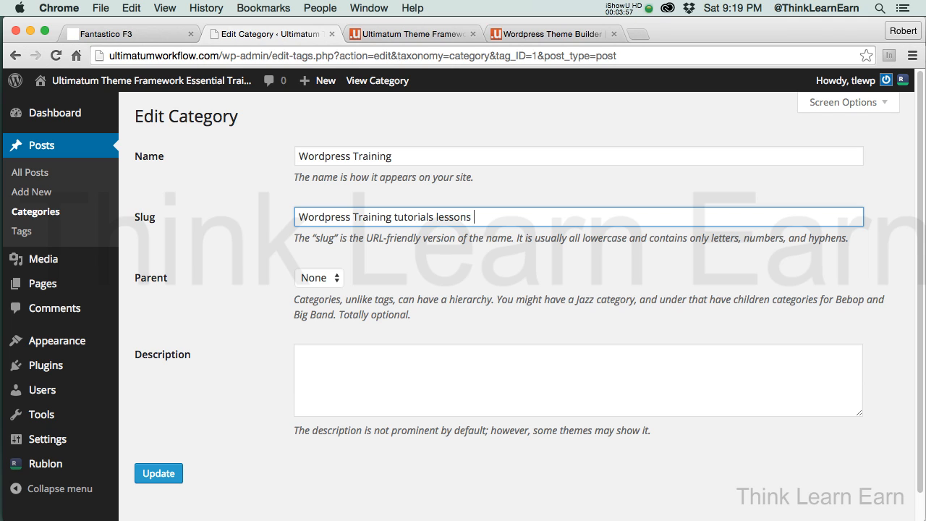
type("scholl")
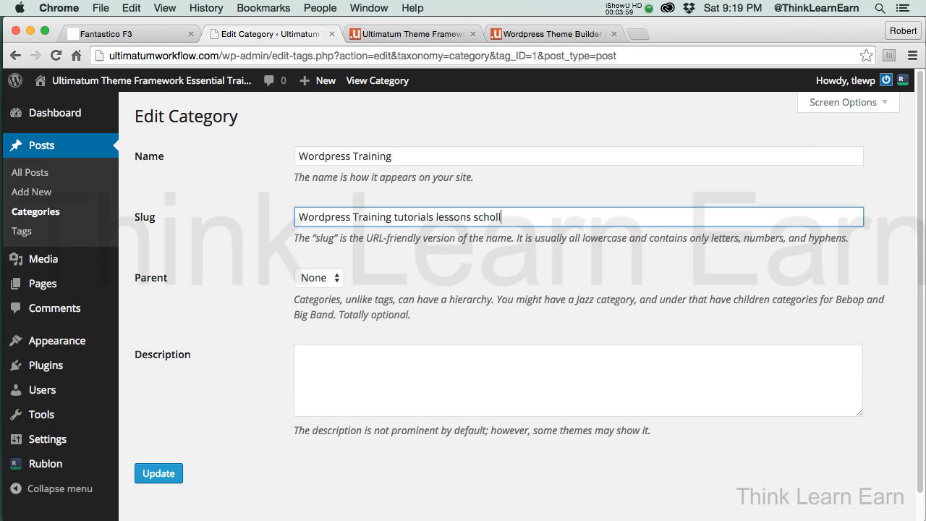
key("Backspace")
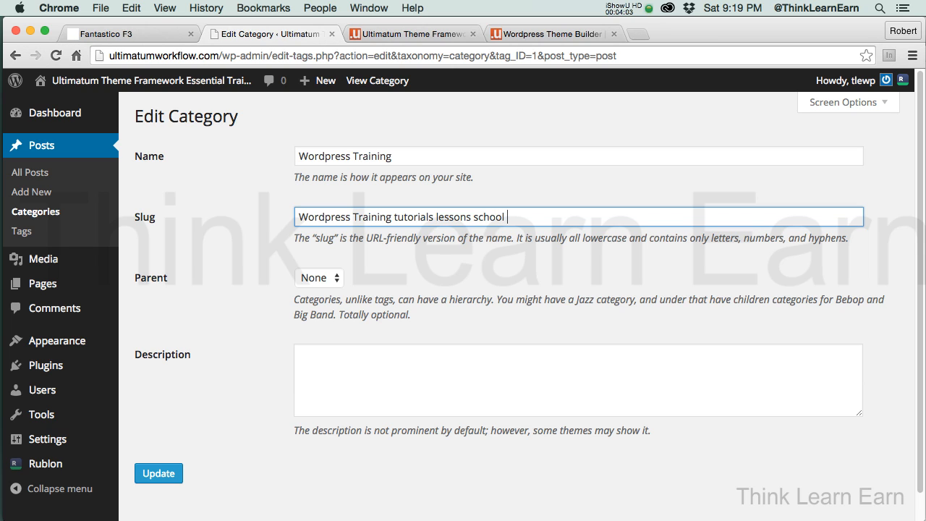
type("tips")
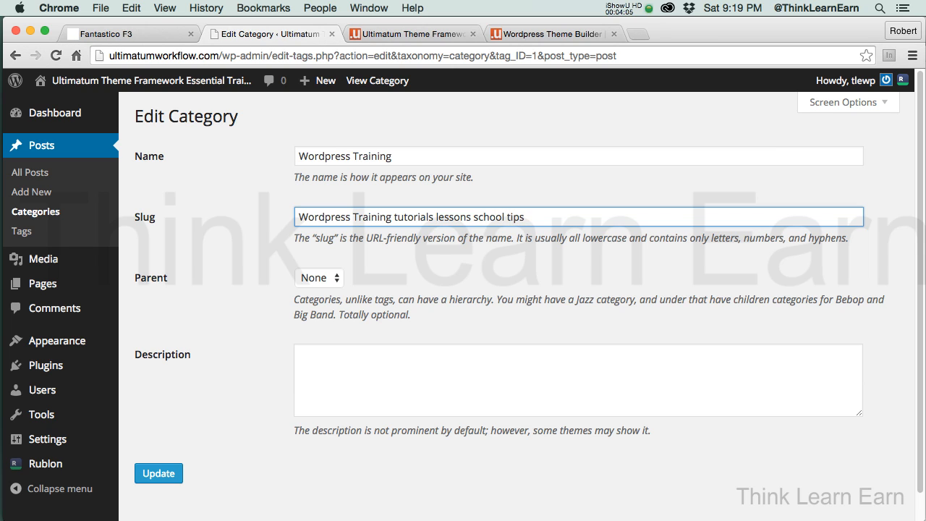
type("techb")
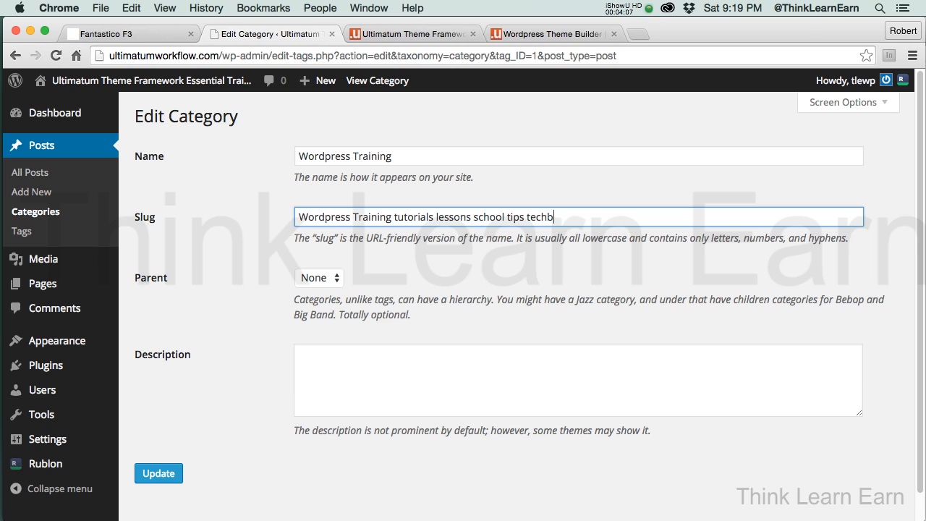
type("techni")
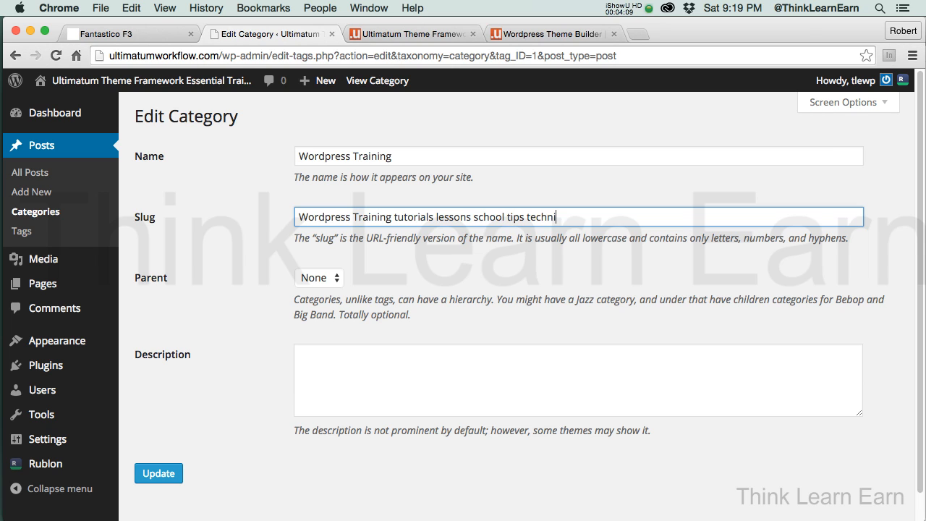
type("ques")
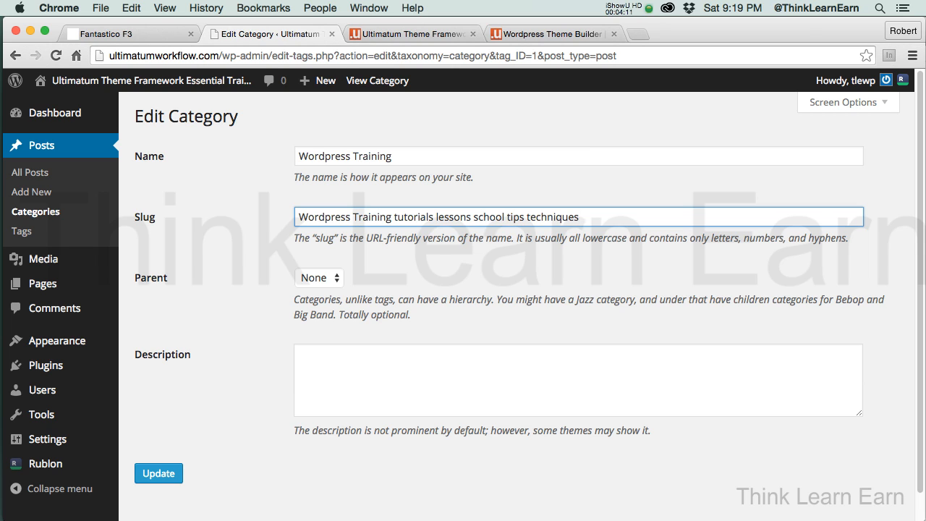
mouse_move(356, 282)
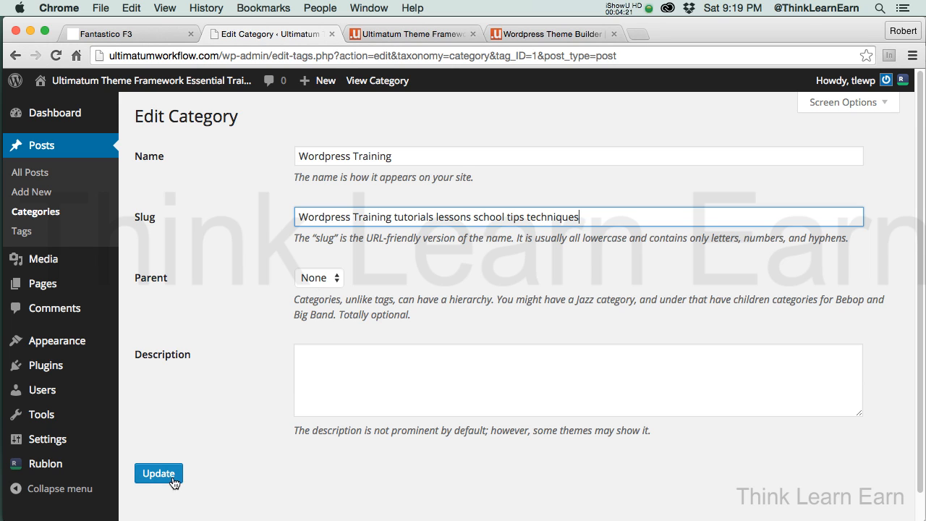
- Update the category, reopen Wordpress Training for editing and save it again
left_click(158, 473)
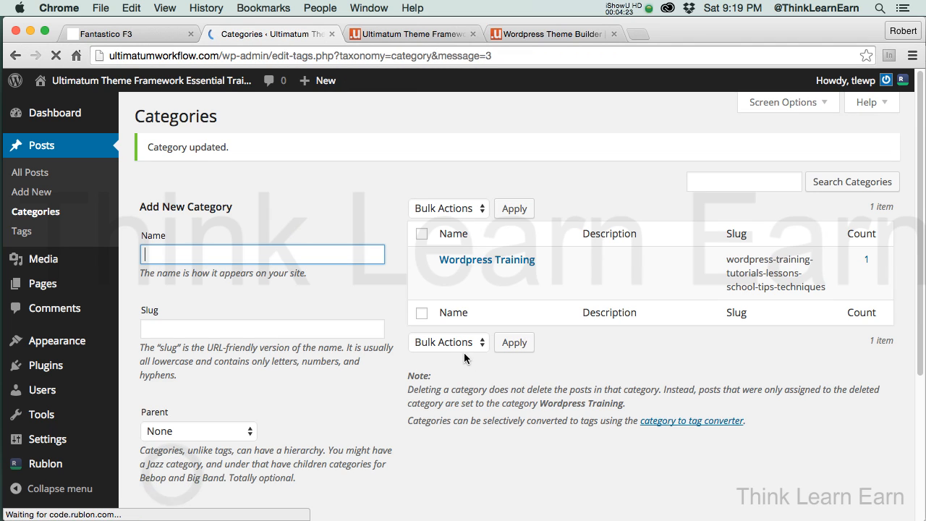
mouse_move(486, 259)
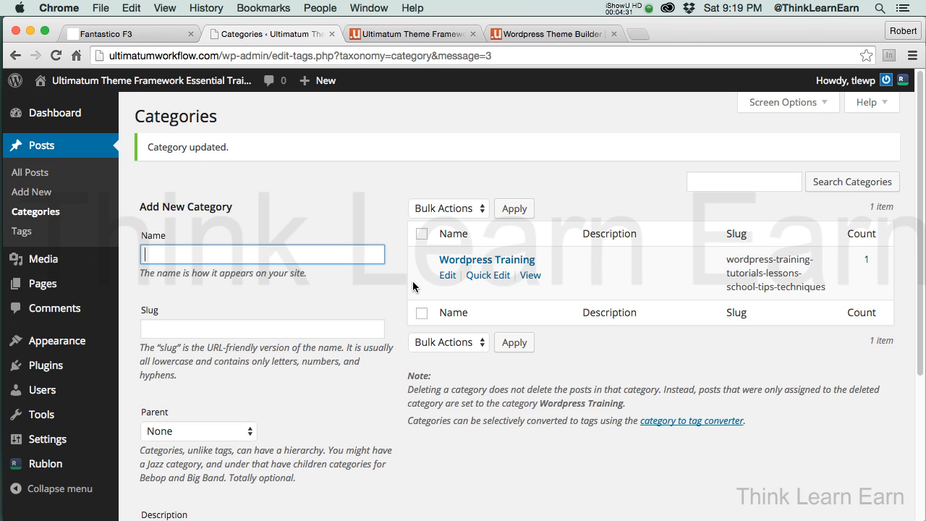
mouse_move(519, 302)
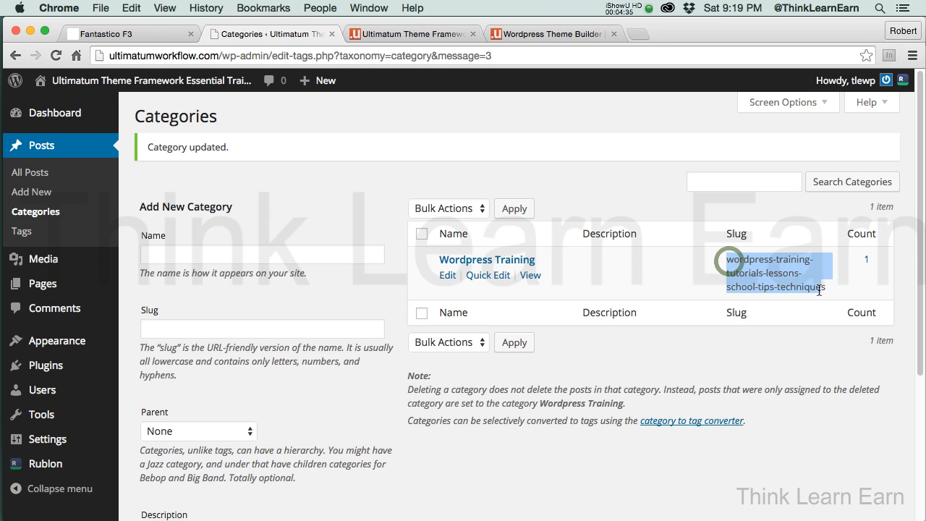
left_click(447, 275)
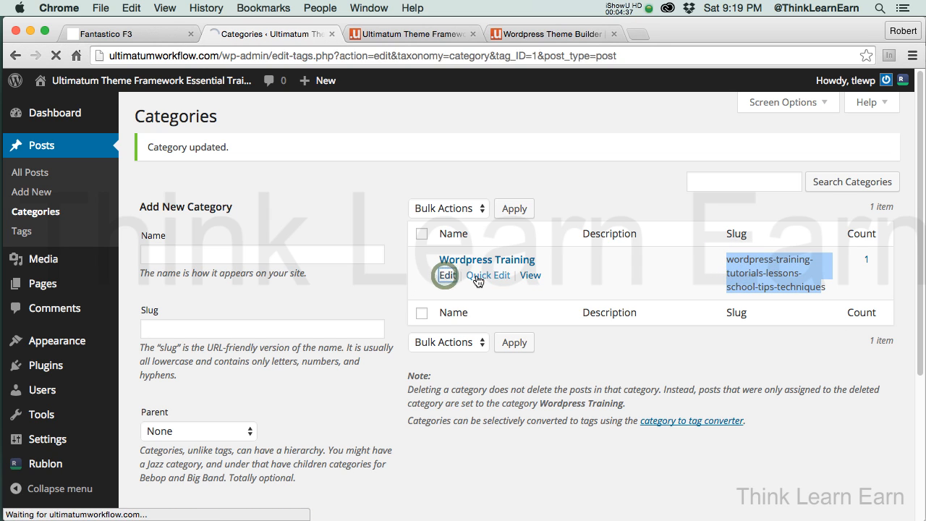
left_click(445, 275)
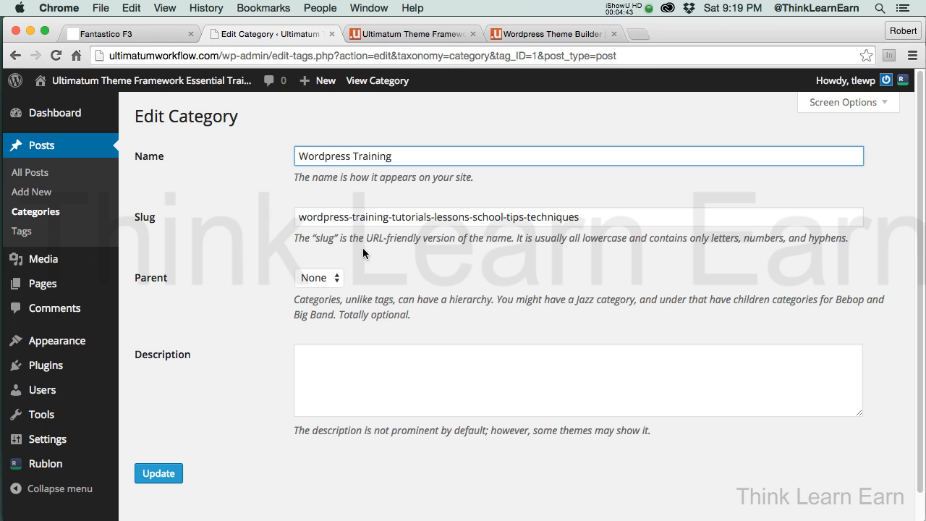
mouse_move(179, 171)
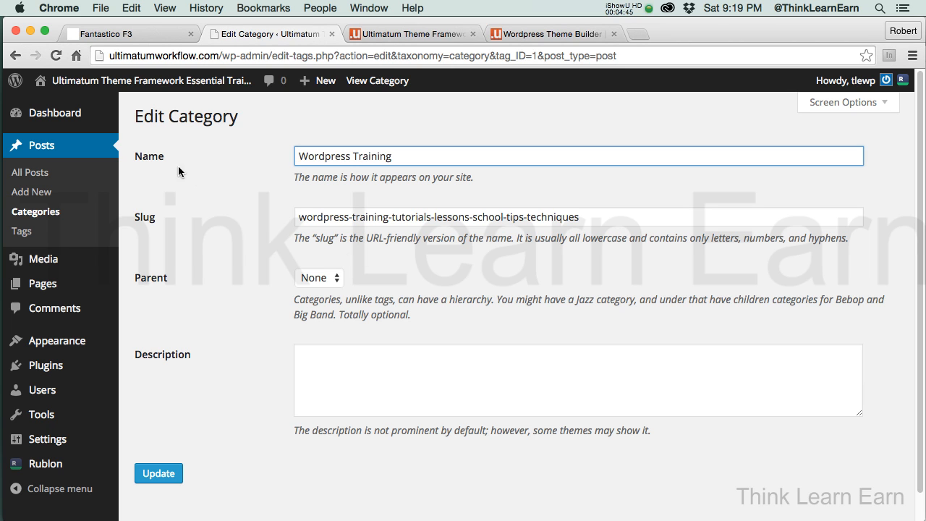
left_click(158, 473)
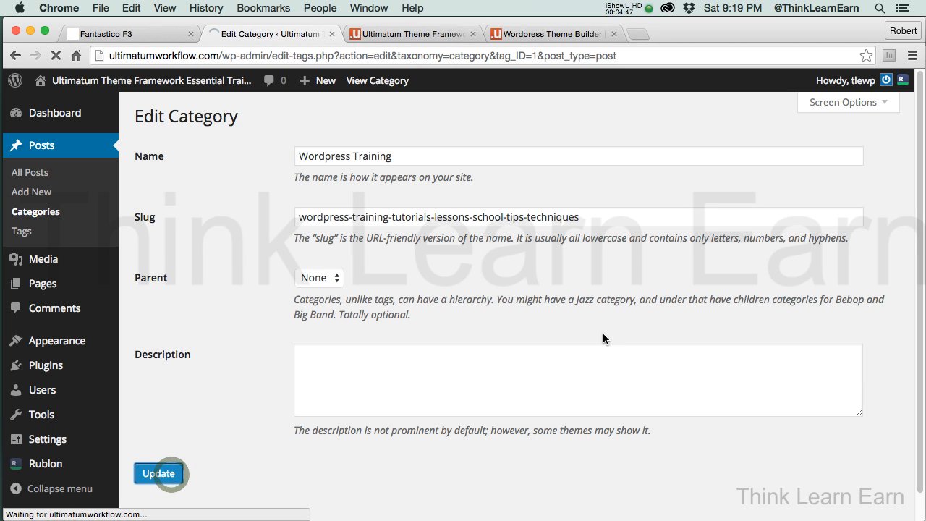
left_click(158, 473)
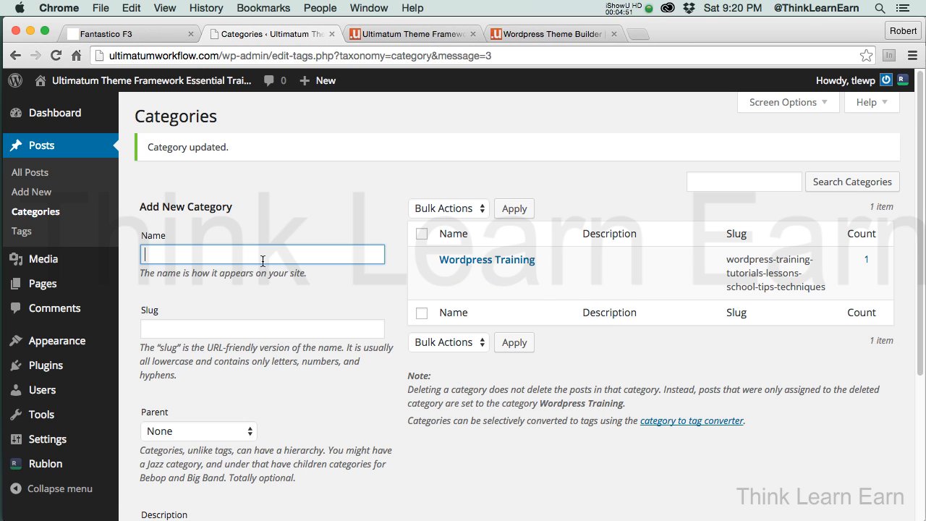
mouse_move(260, 377)
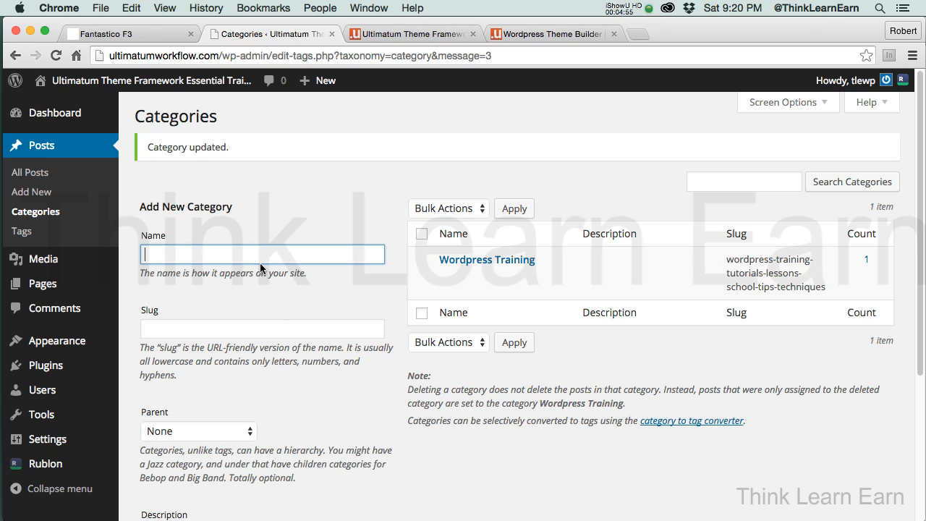
mouse_move(267, 254)
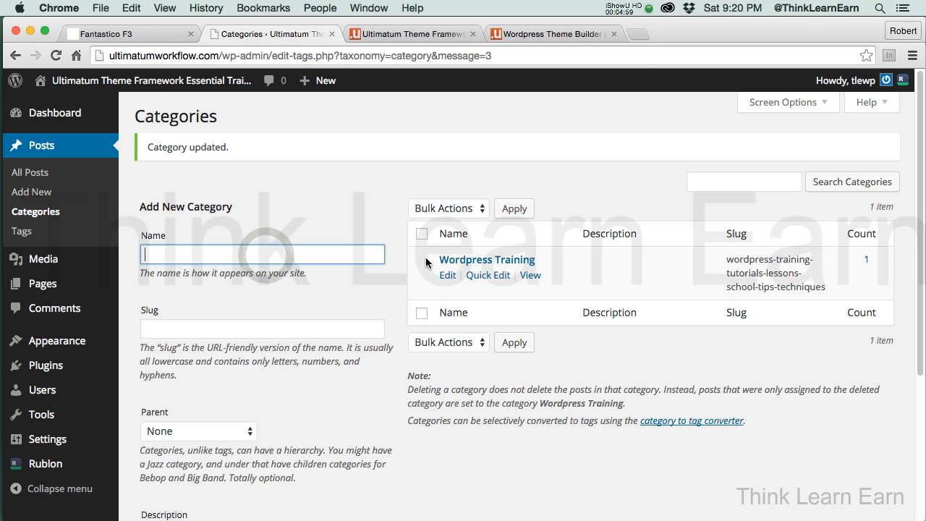
- Enter 'WP training desktop' as the new category's name and slug
type("WP tr")
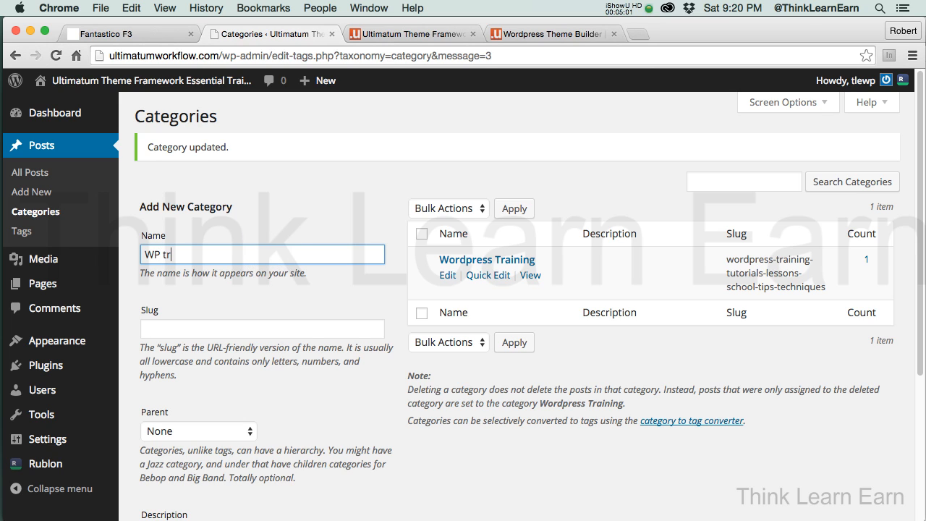
type("aining")
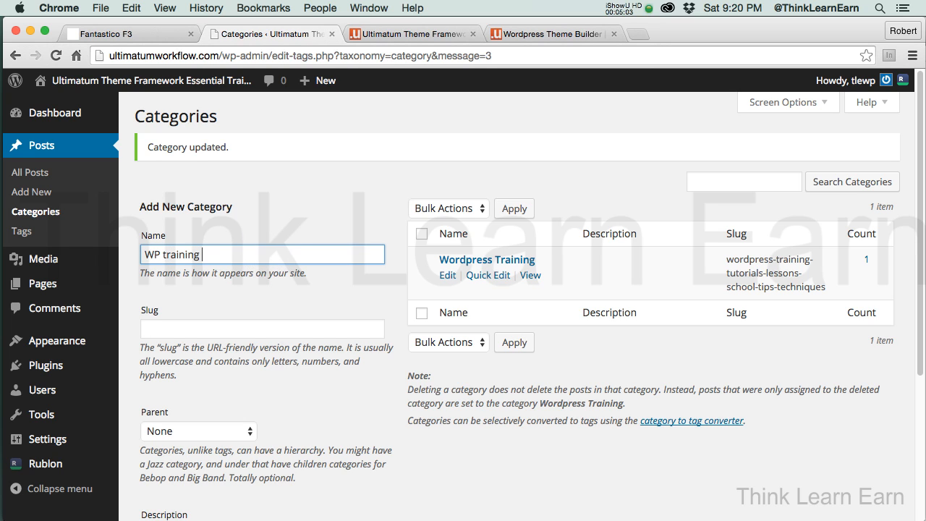
type("desktop")
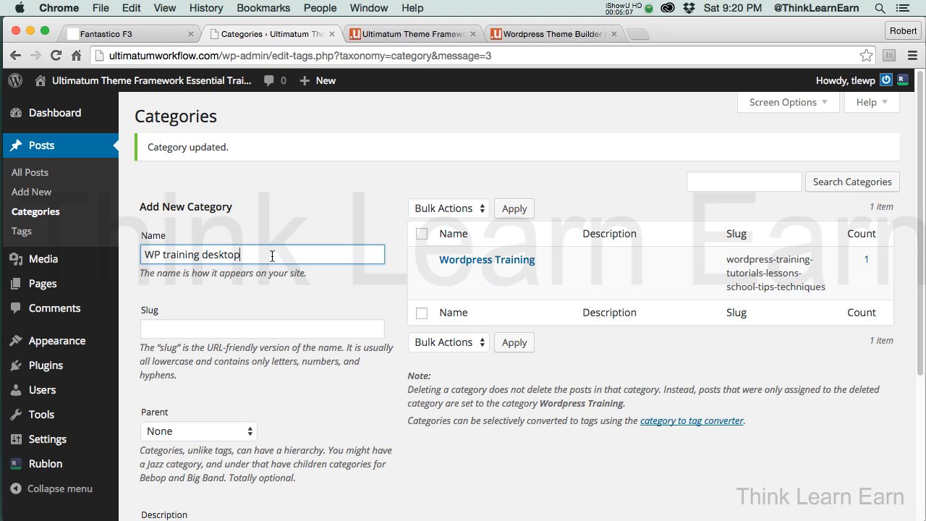
left_click(262, 328)
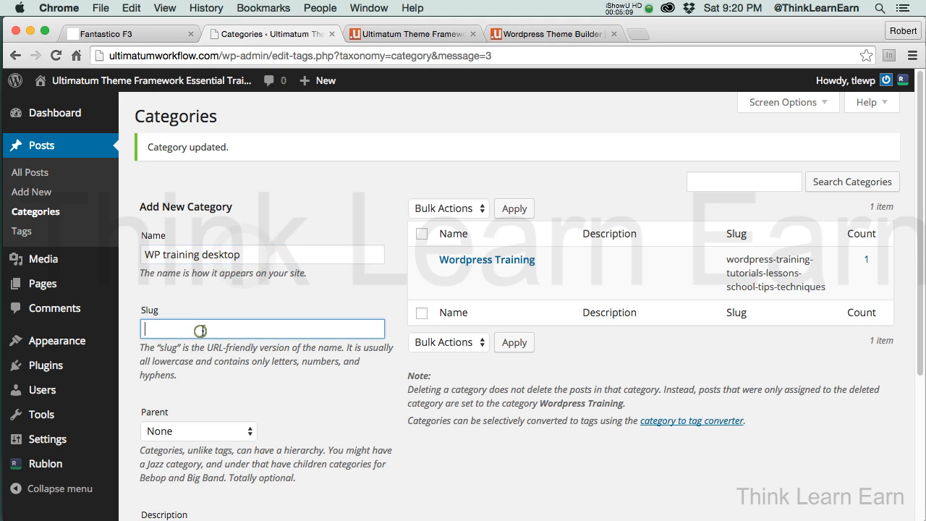
type("WP training desktop")
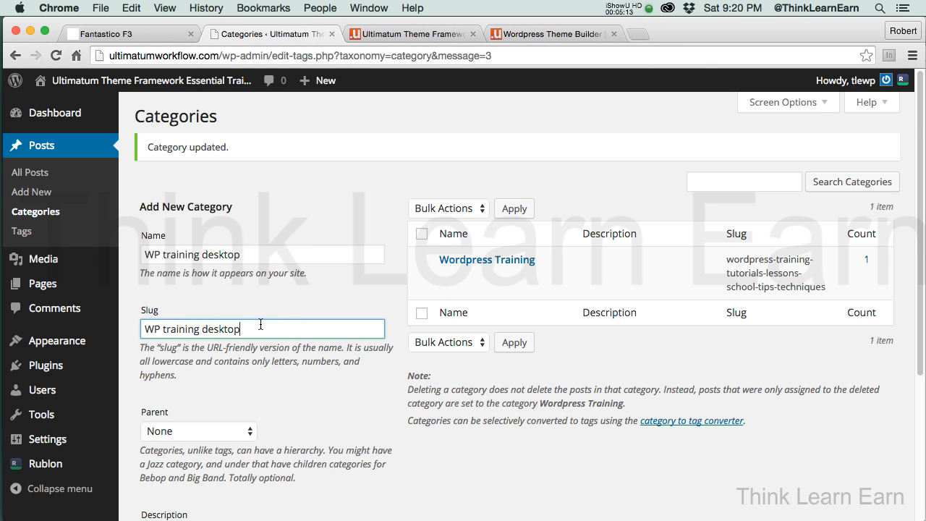
mouse_move(275, 351)
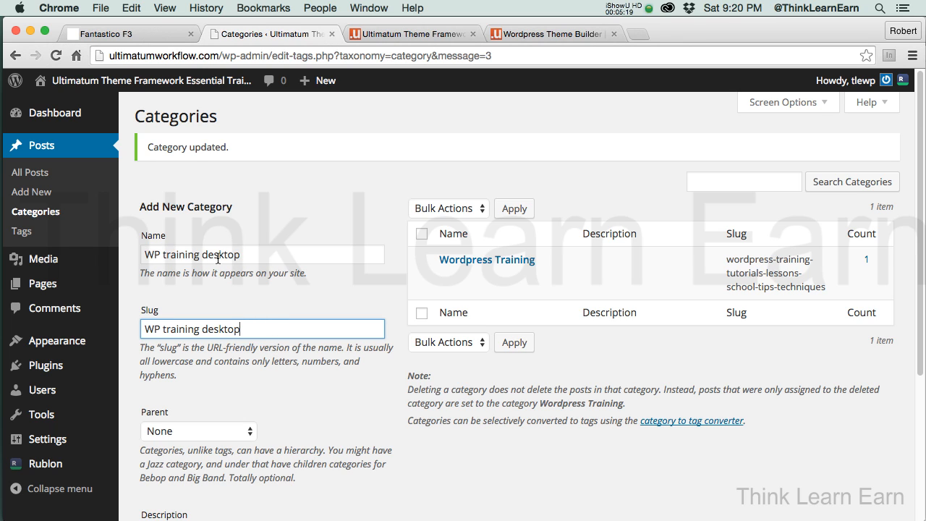
- Set the parent to Wordpress Training and add the WP training desktop category
left_click(197, 430)
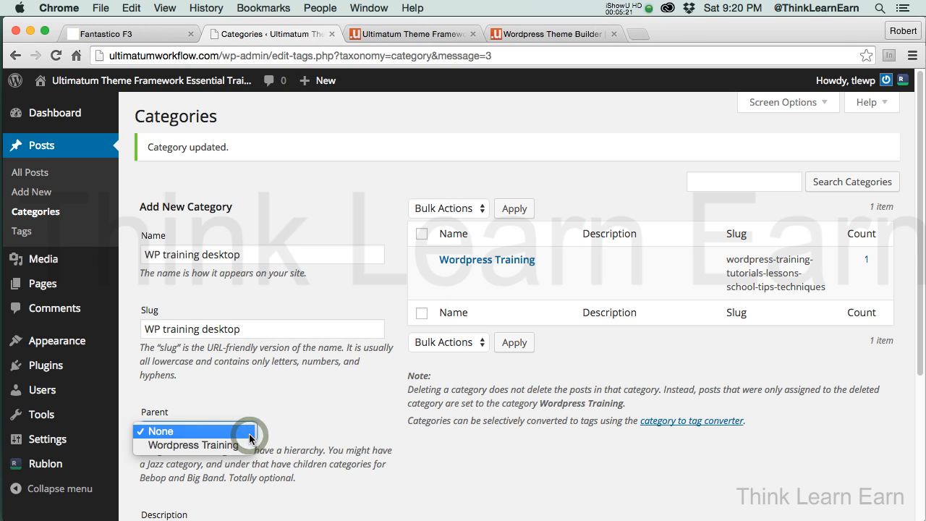
left_click(192, 445)
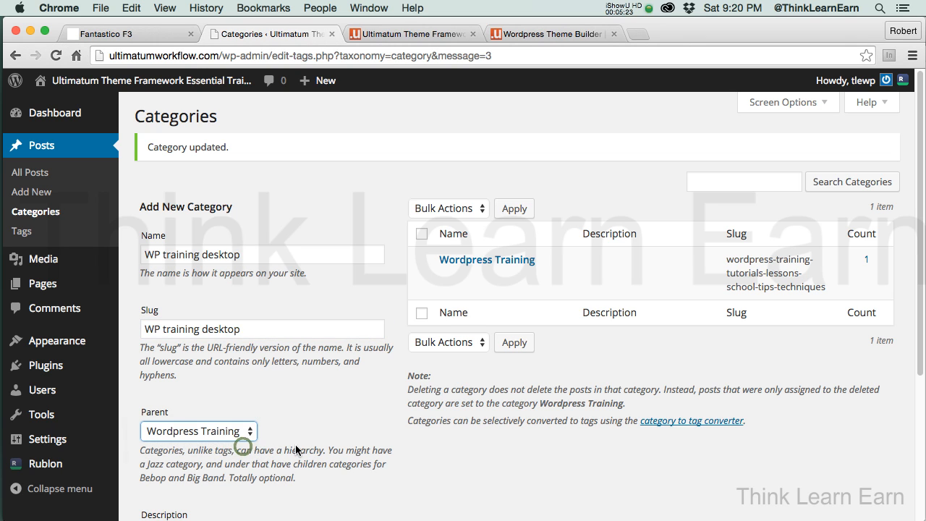
scroll("down", 3)
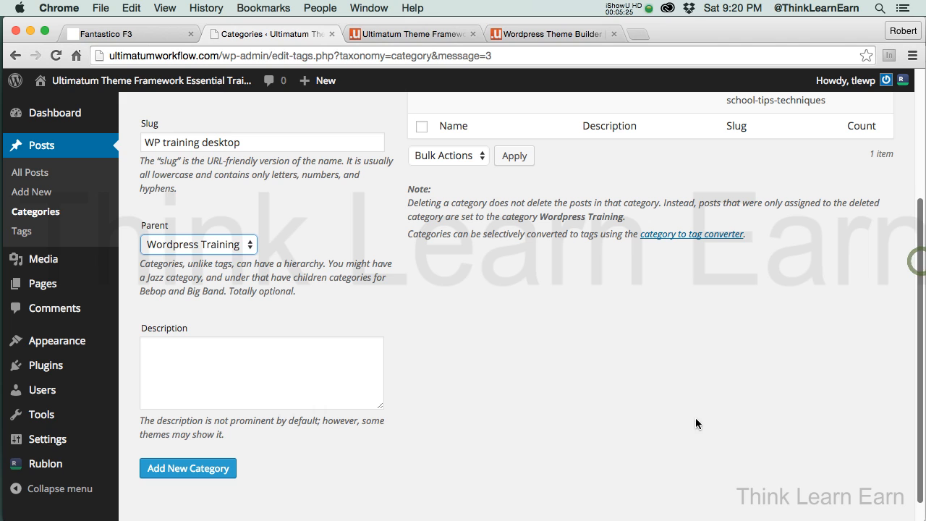
left_click(198, 361)
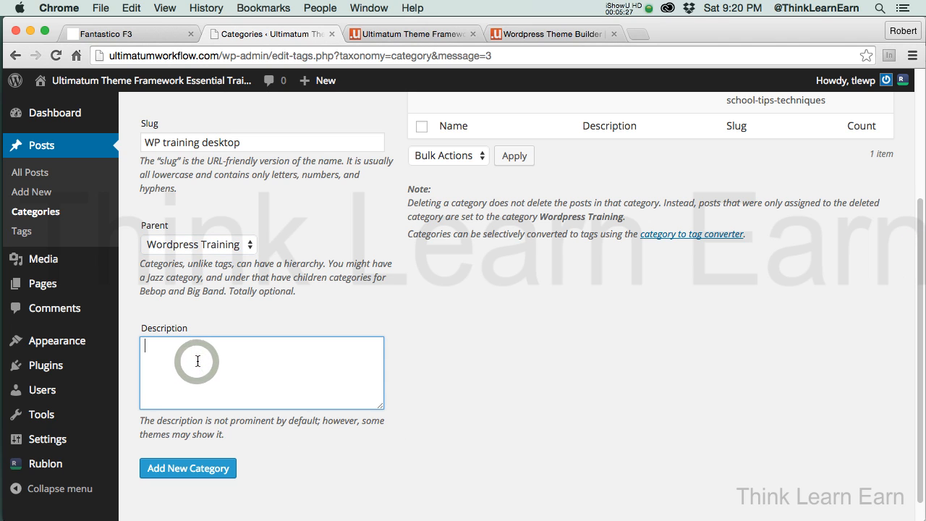
left_click(188, 468)
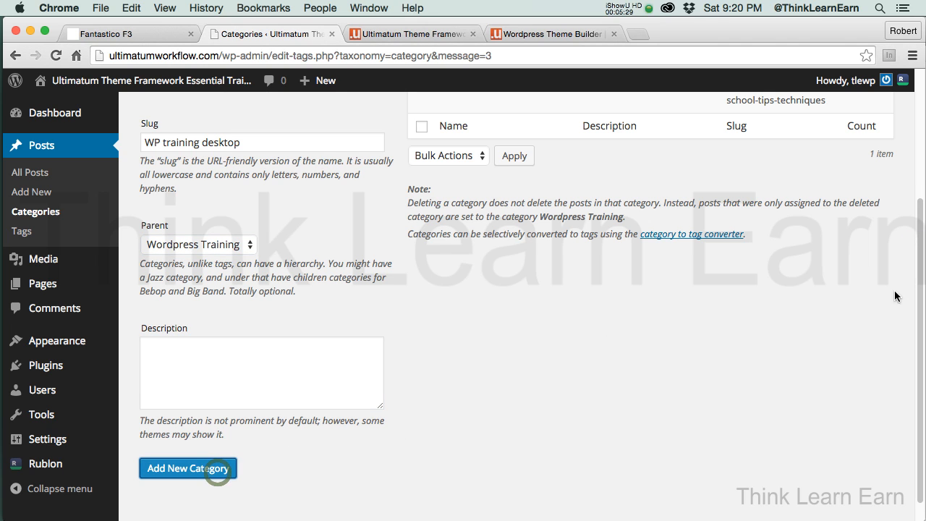
left_click(187, 468)
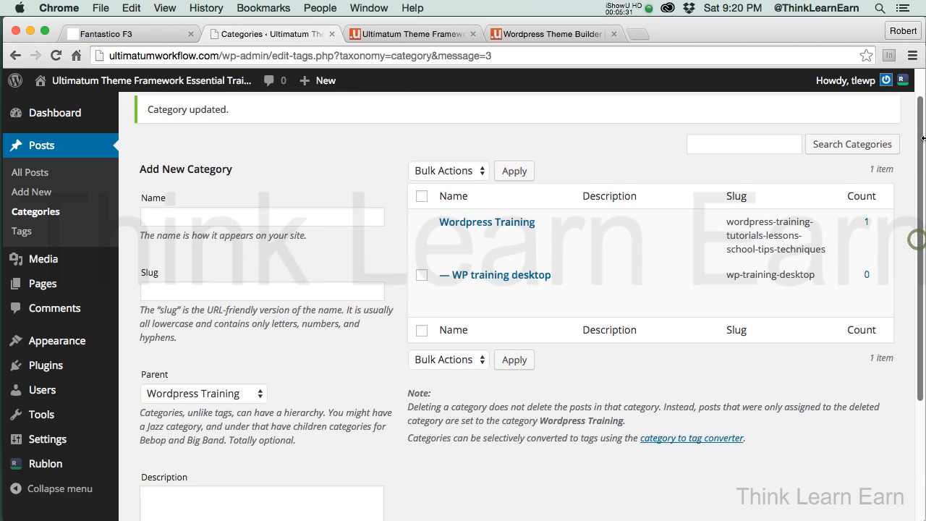
mouse_move(498, 275)
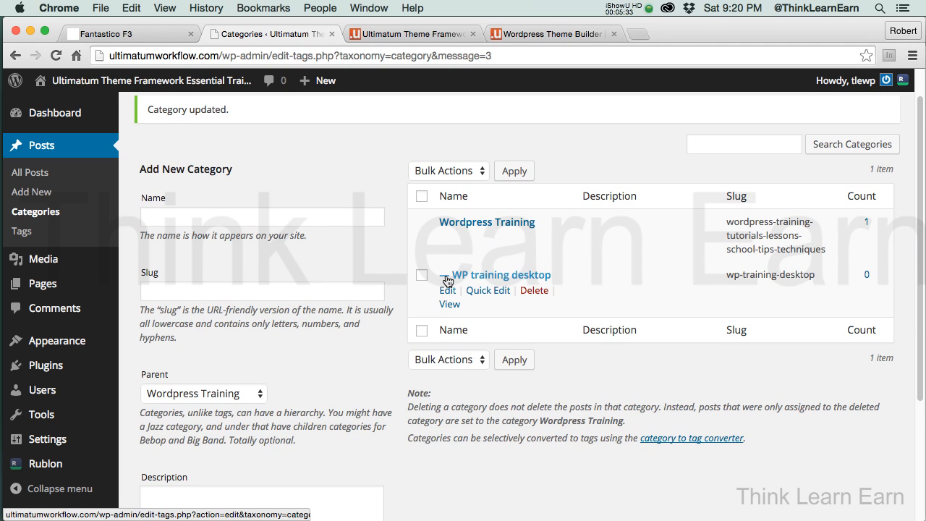
mouse_move(514, 281)
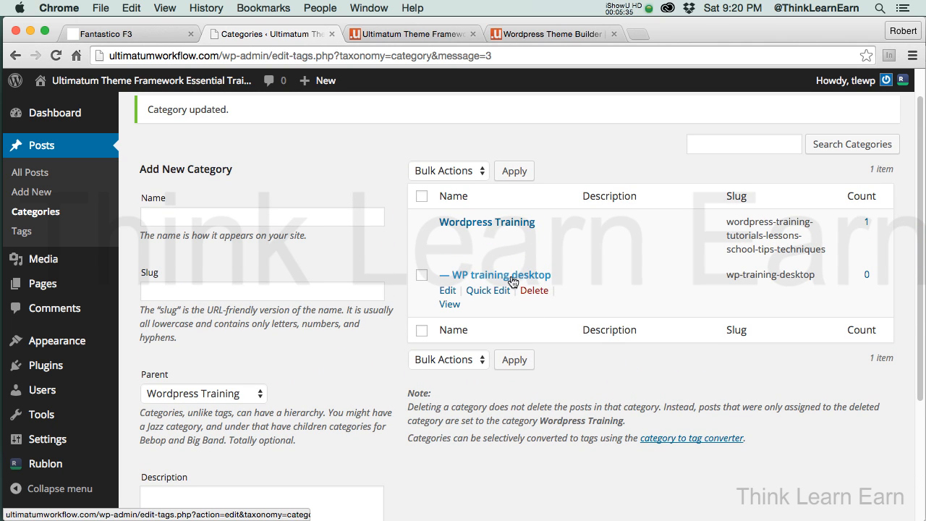
mouse_move(480, 232)
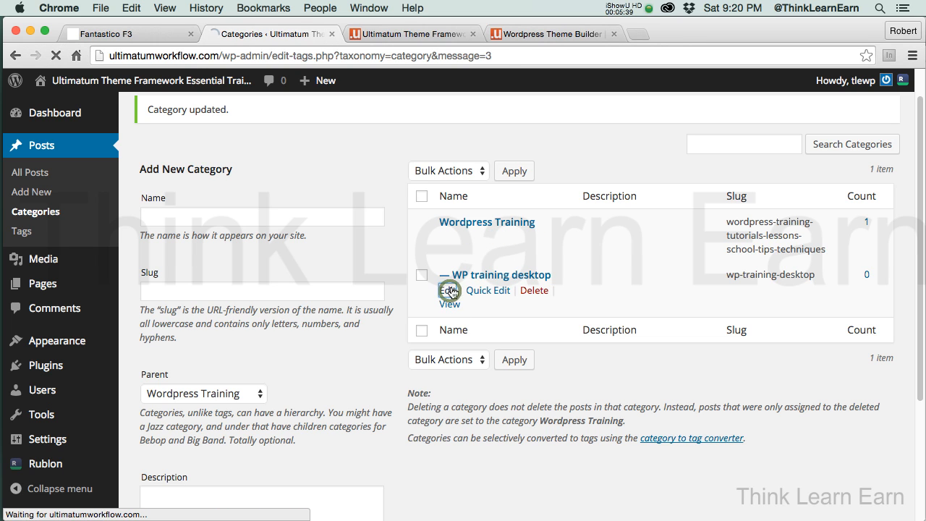
- Edit the desktop category, confirm its slug and update it as WP Training Desktop
left_click(450, 290)
type("WP Training Desktop")
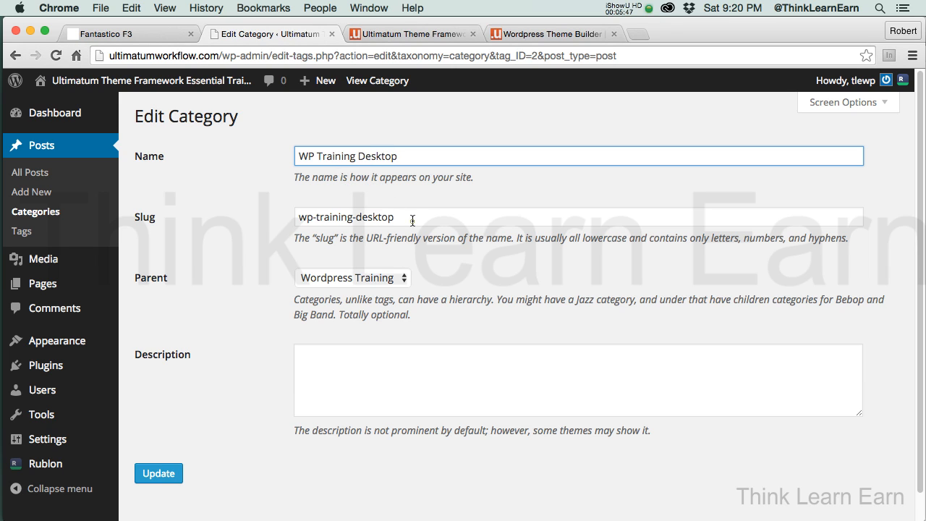
double_click(345, 217)
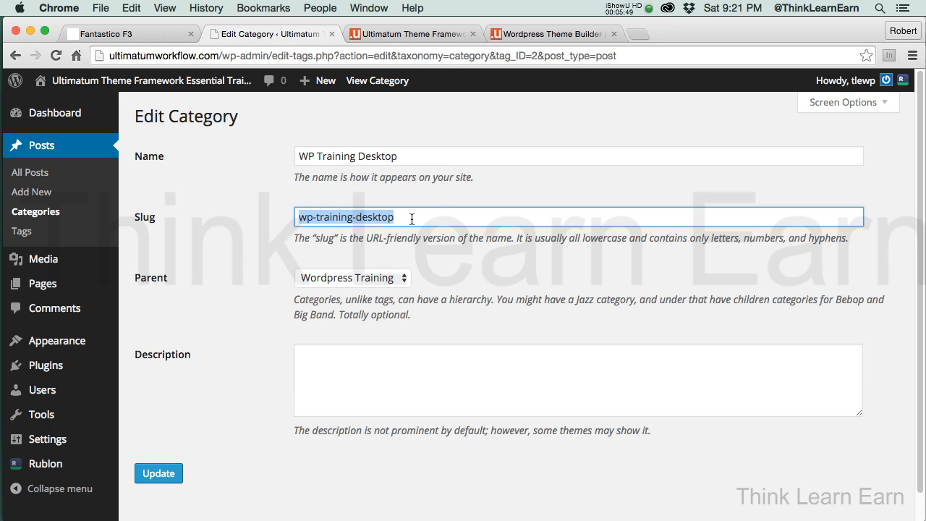
left_click(158, 473)
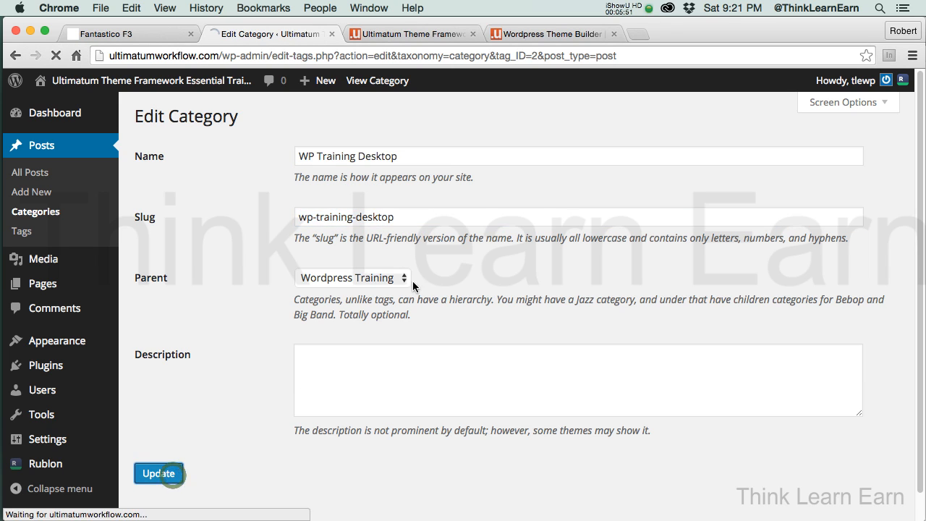
left_click(157, 474)
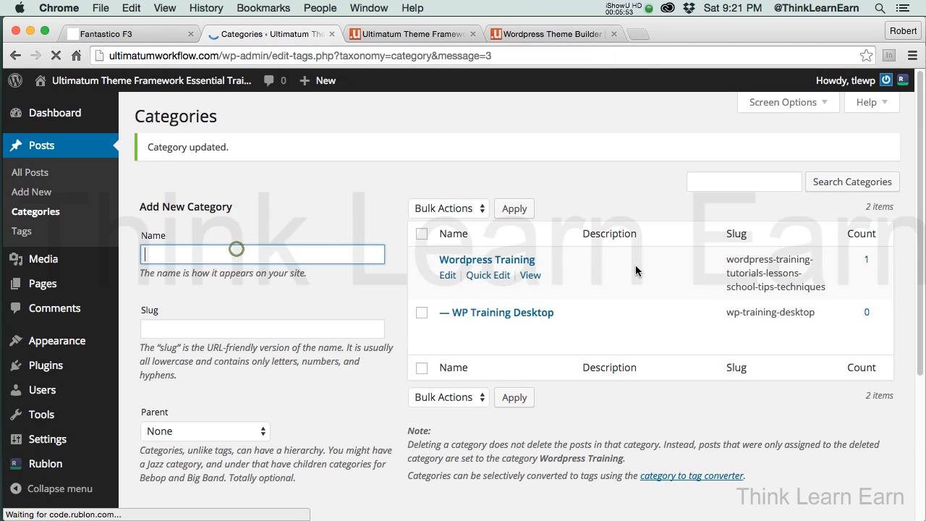
- Add a WP Training Mobile category with Wordpress Training as its parent
type("WP Mo")
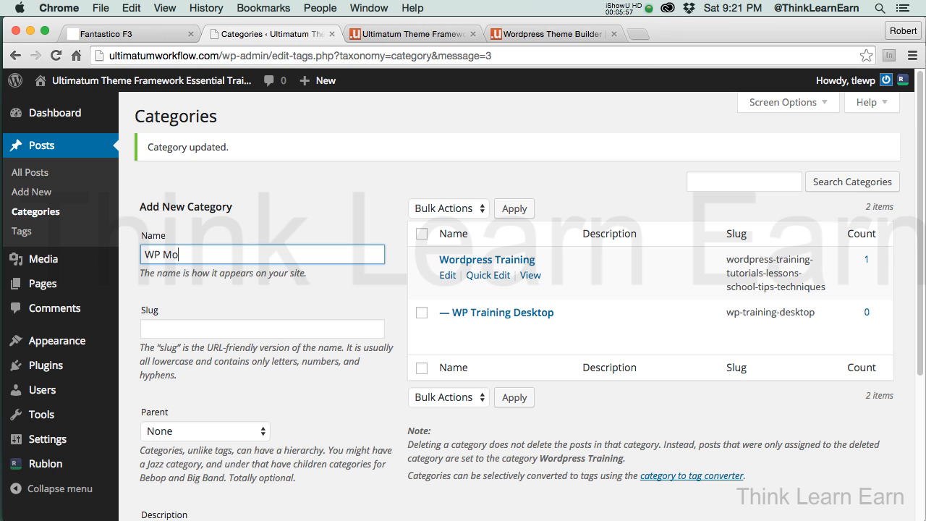
type("bile")
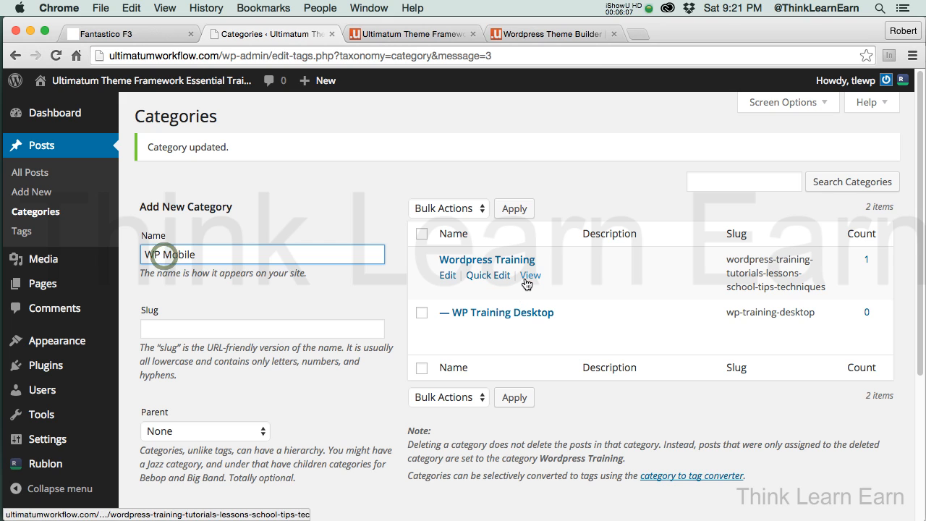
type("Training")
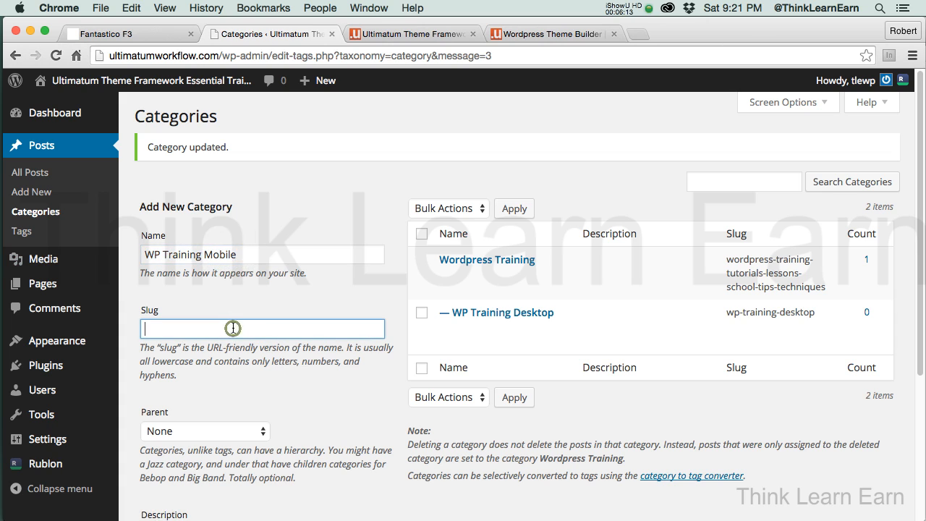
left_click(205, 431)
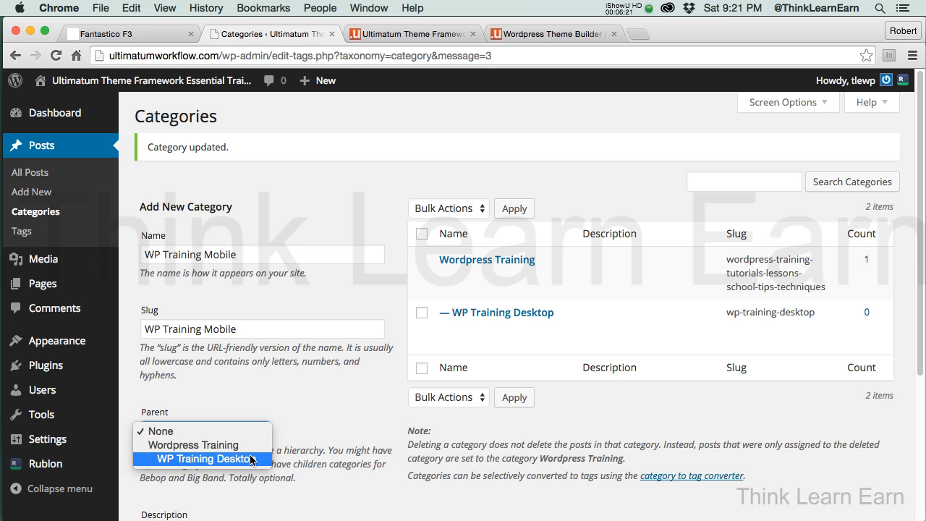
left_click(182, 444)
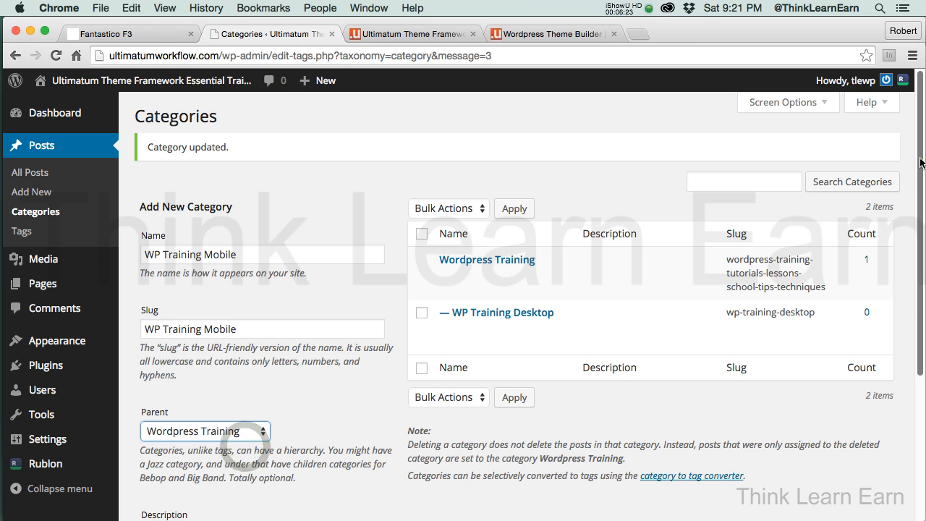
scroll("down", 3)
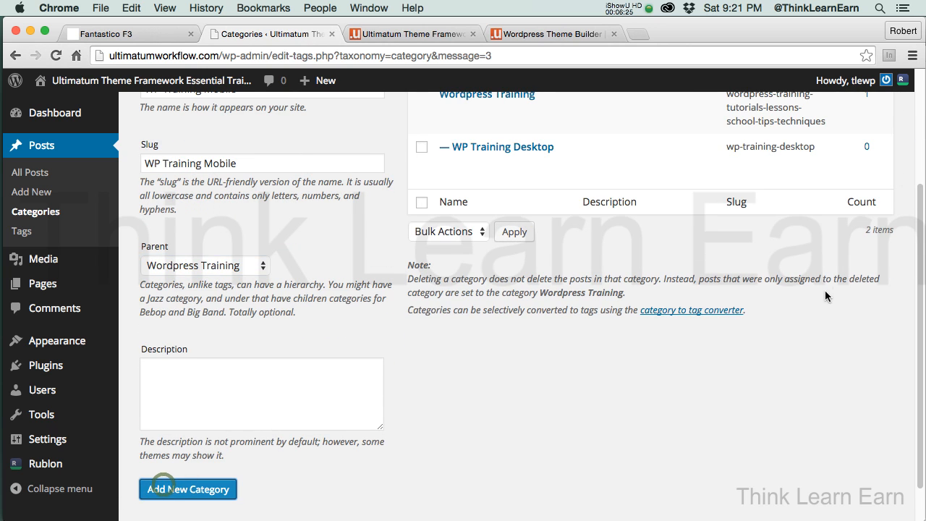
left_click(188, 489)
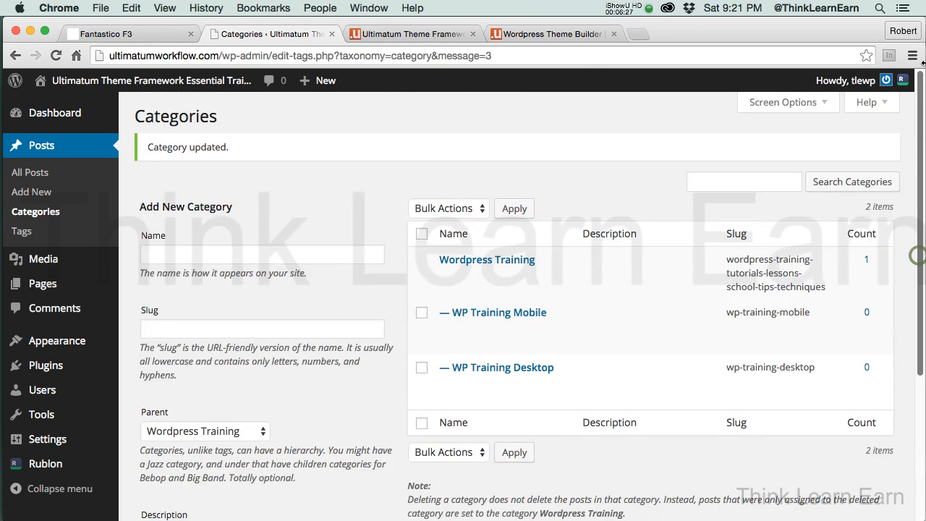
mouse_move(254, 152)
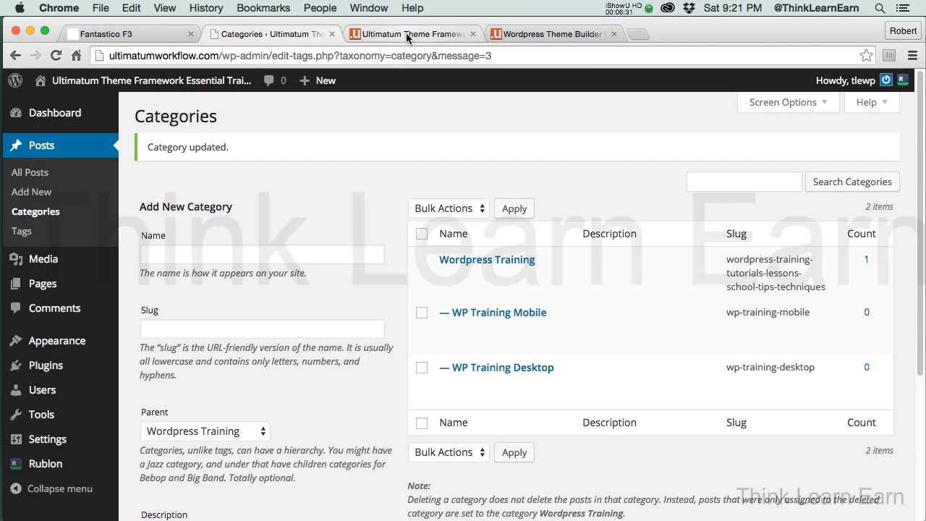
- Check the live site's sidebar Categories, return to the admin tab and close the Fantastico F3 tab
left_click(403, 33)
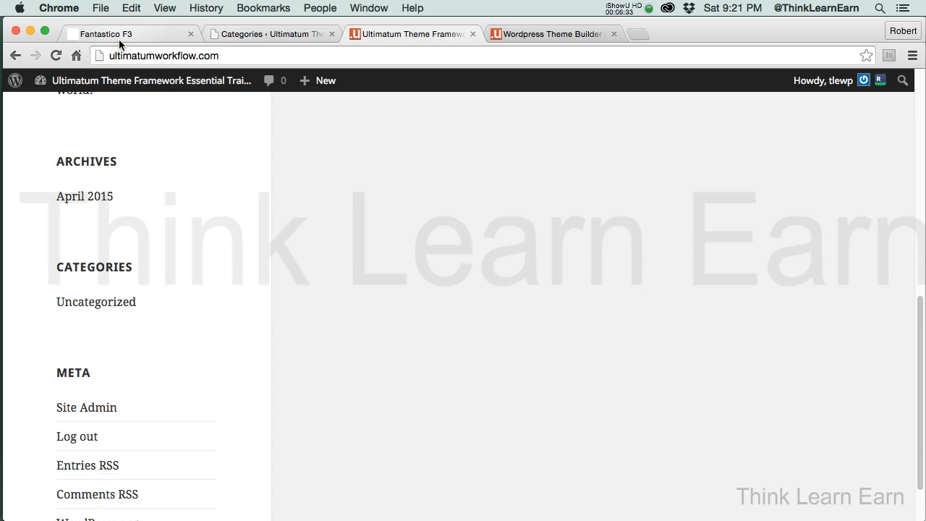
left_click(275, 34)
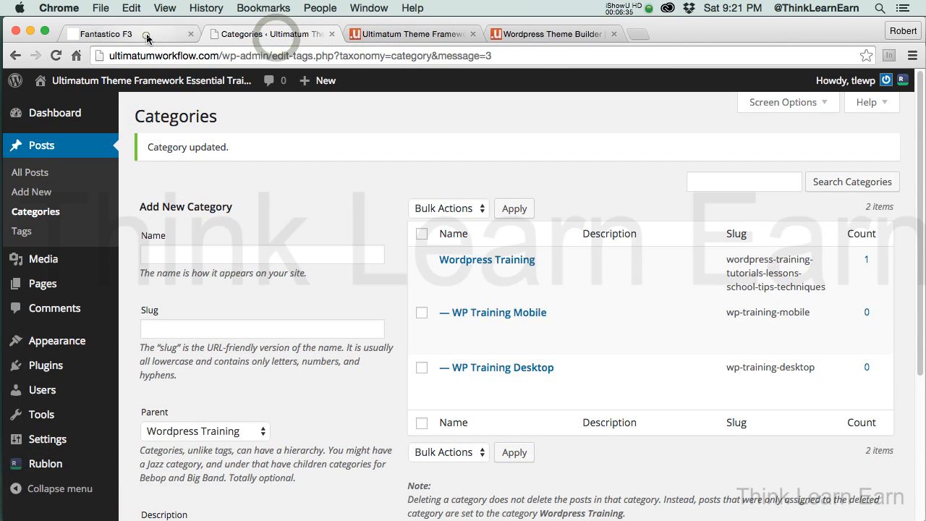
left_click(191, 34)
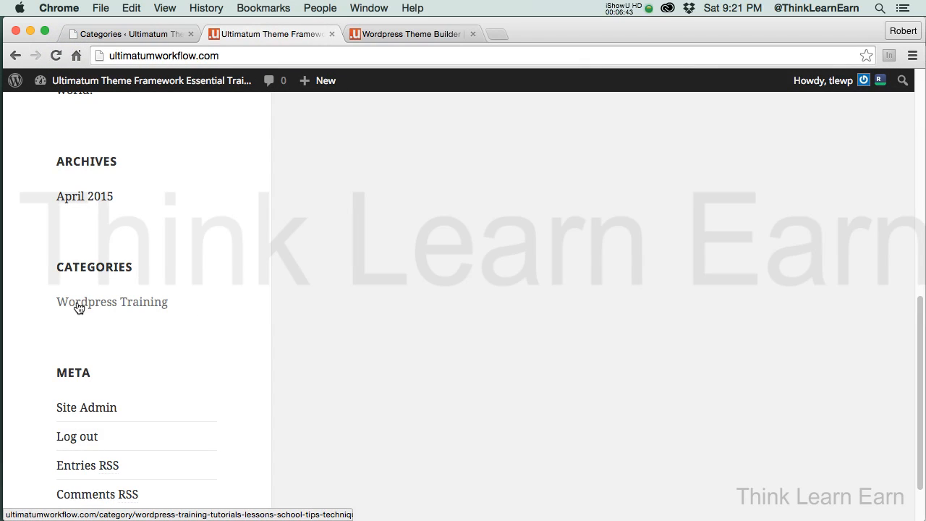
mouse_move(142, 329)
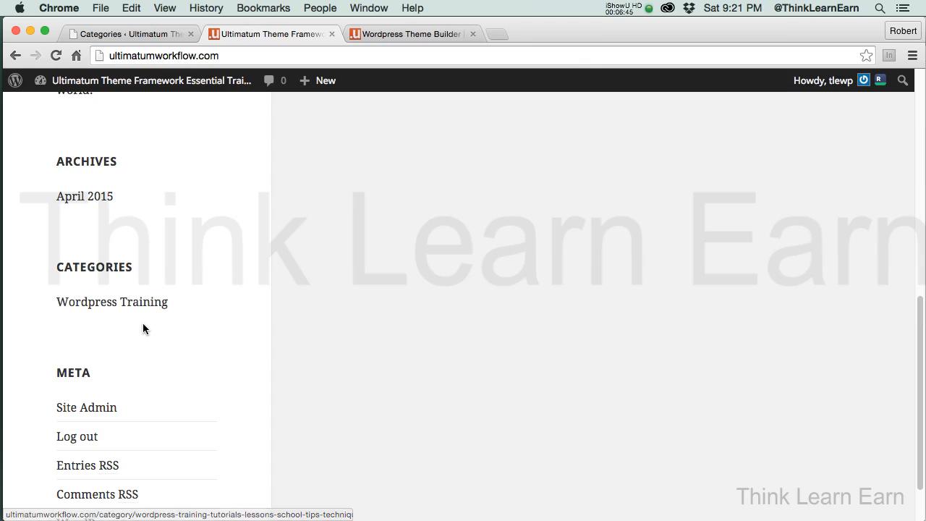
mouse_move(171, 313)
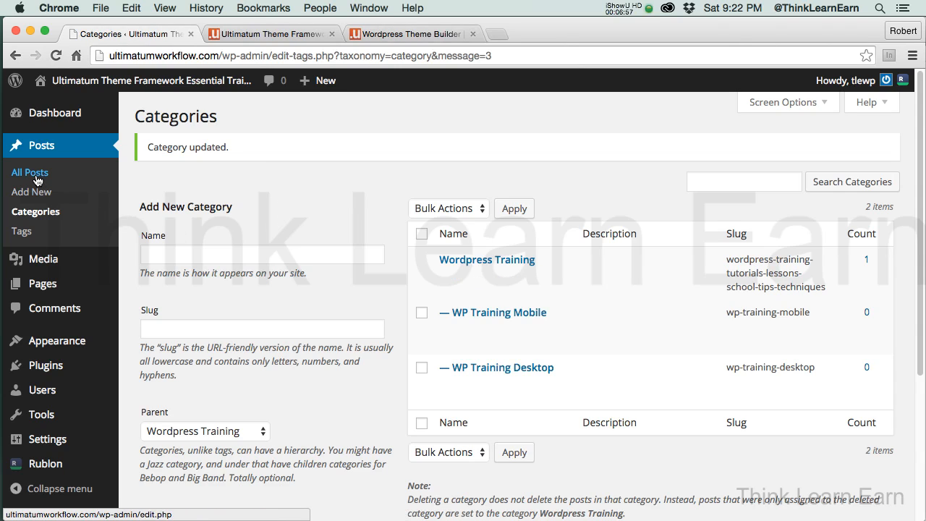
mouse_move(45, 177)
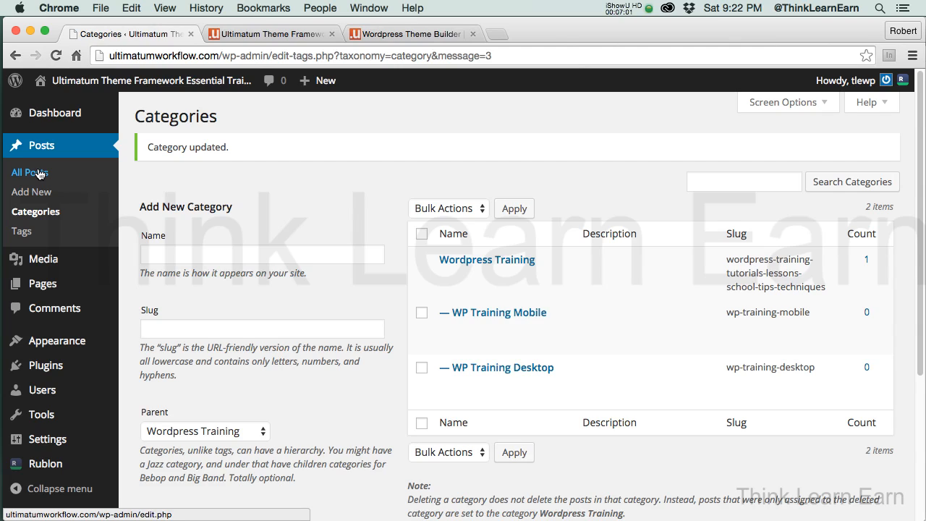
mouse_move(40, 176)
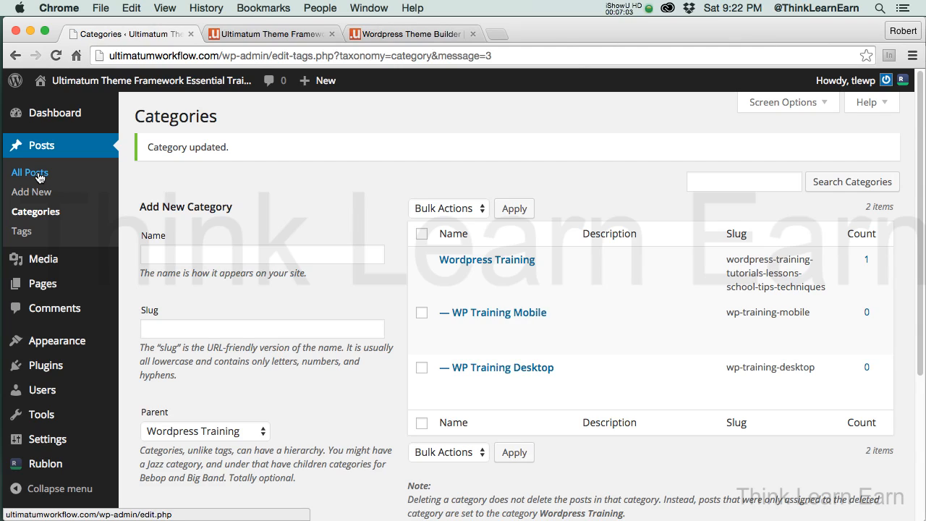
mouse_move(31, 191)
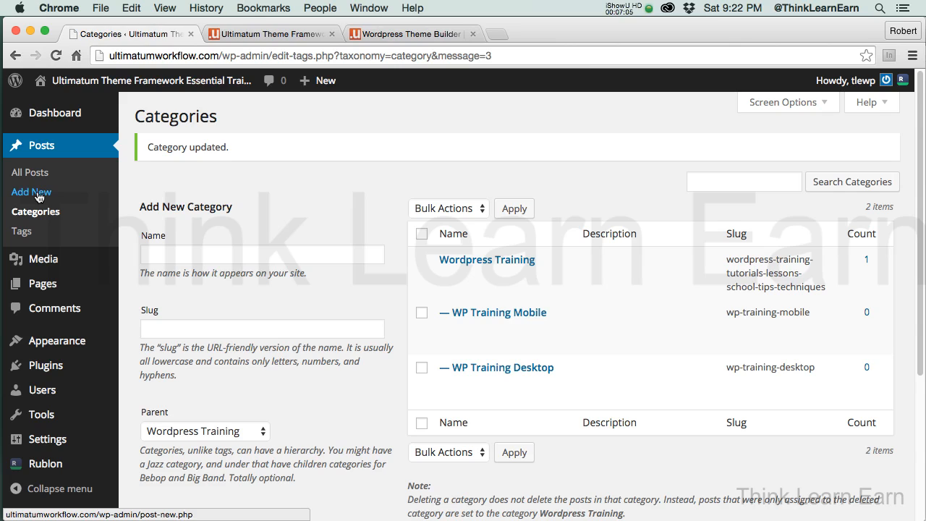
- Start a new post and title it 'my new post'
left_click(31, 191)
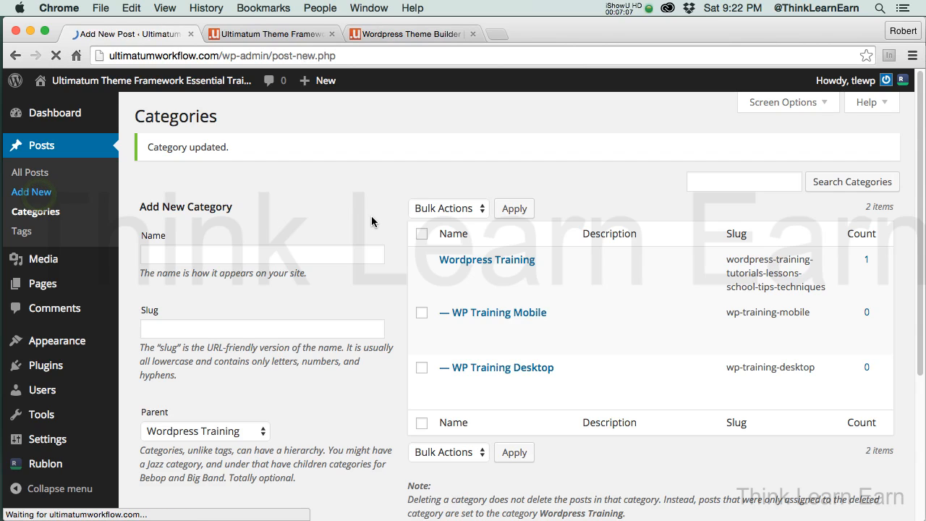
left_click(32, 191)
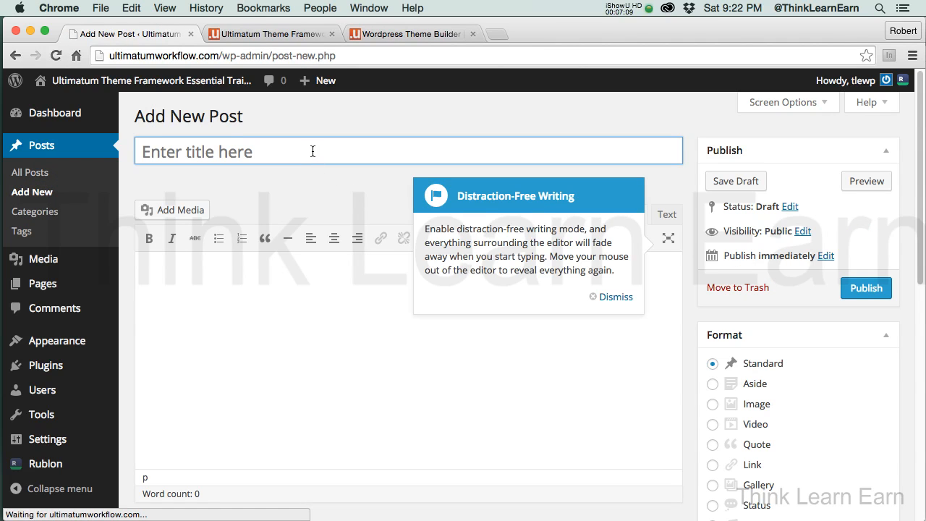
left_click(616, 296)
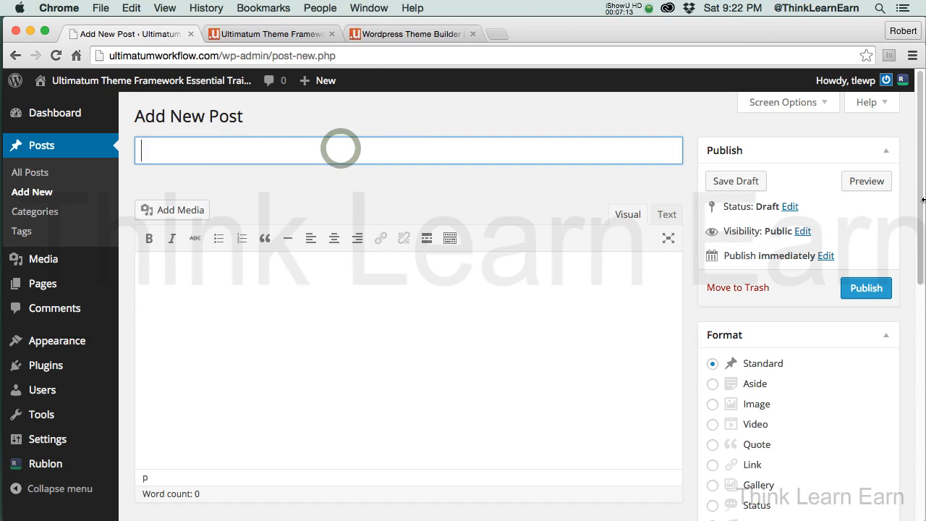
type("my new")
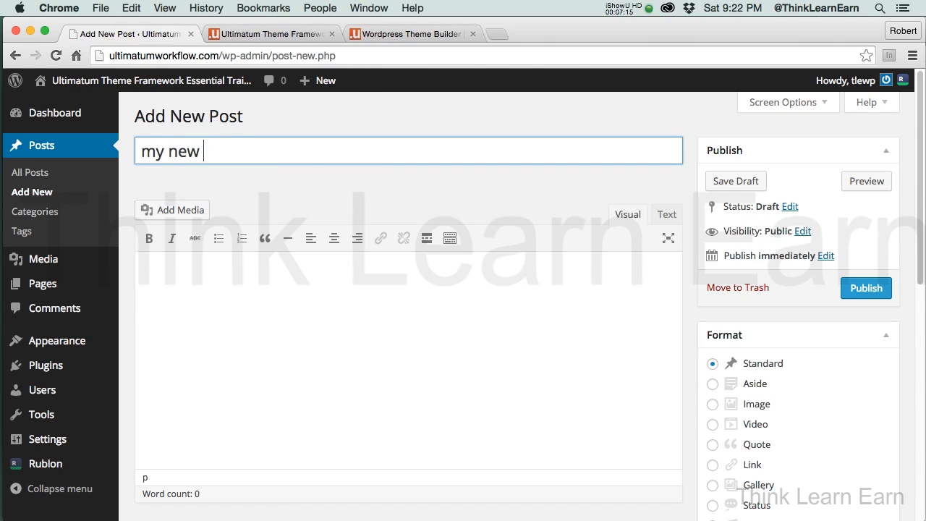
type("post")
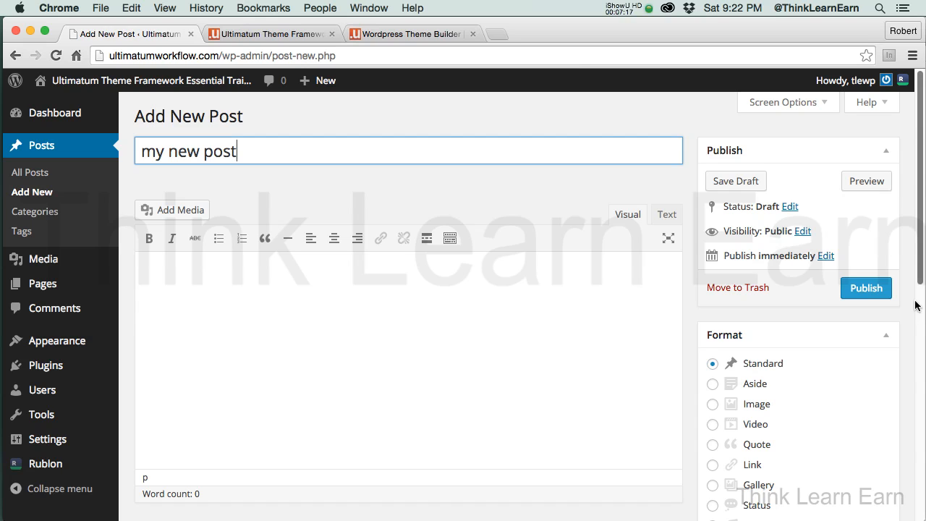
- Assign the post to the WP Training Desktop and Wordpress Training categories
scroll("down", 3)
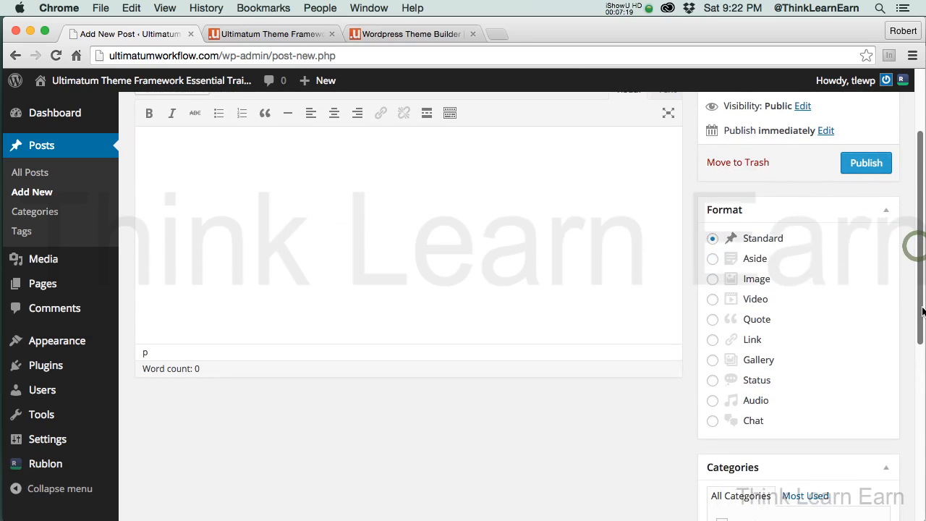
scroll("down", 3)
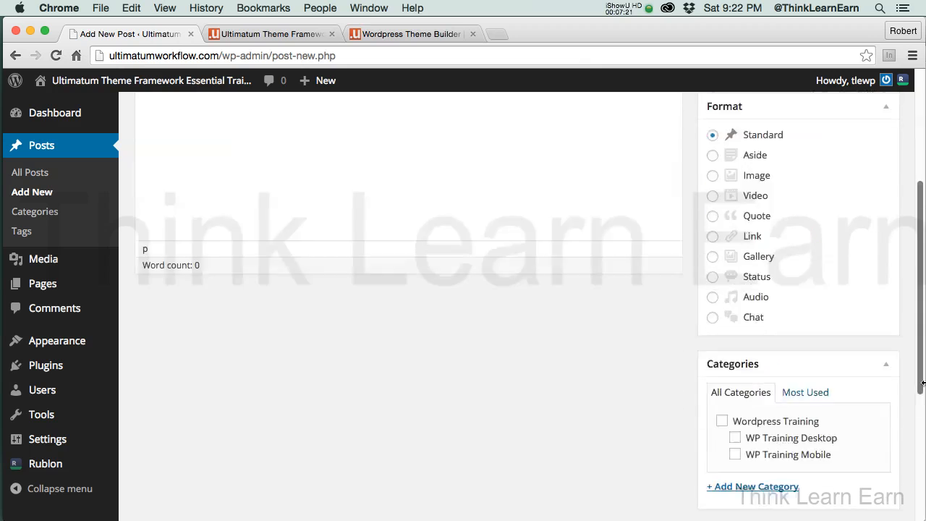
scroll("down", 3)
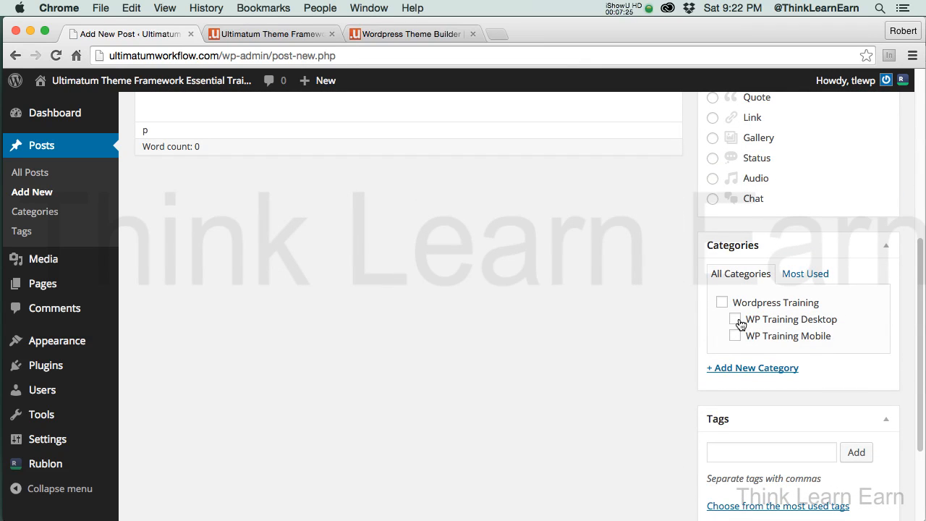
left_click(734, 319)
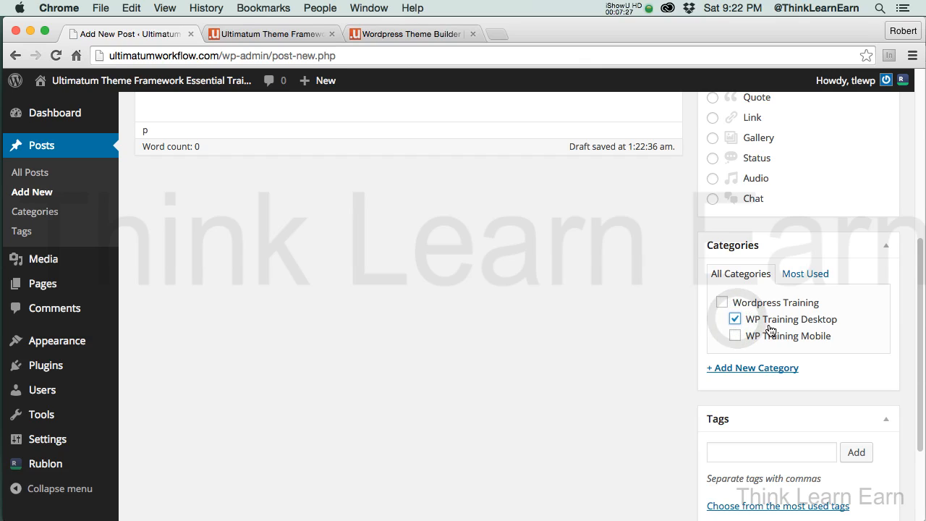
left_click(722, 302)
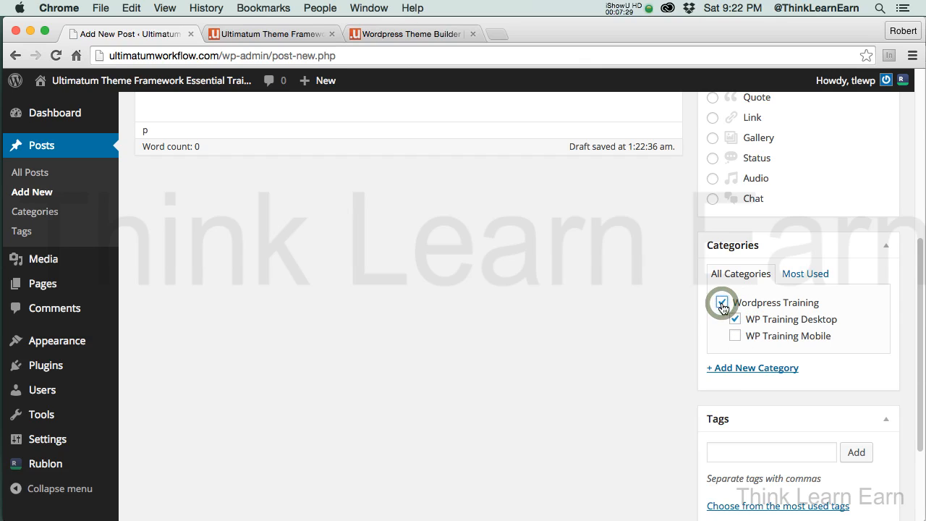
left_click(722, 303)
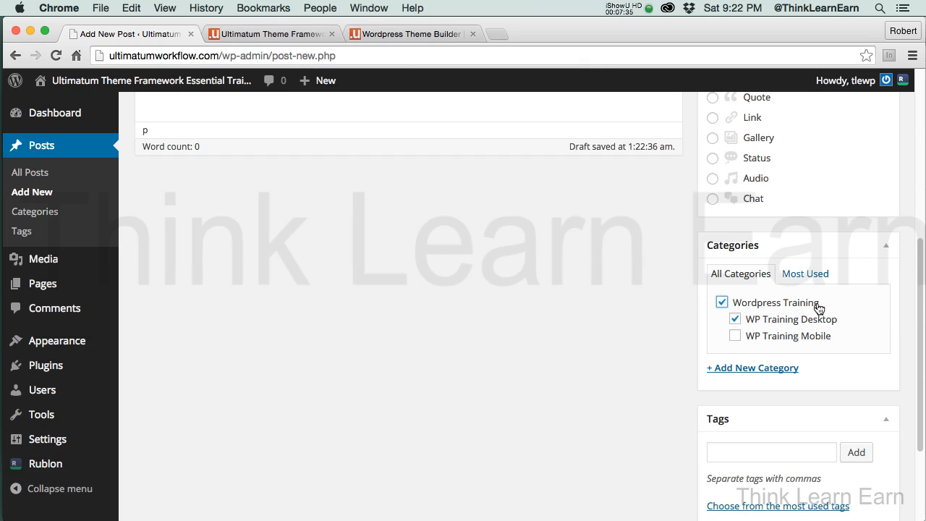
- Publish 'my new post' from the Publish box so it goes live
scroll("up", 3)
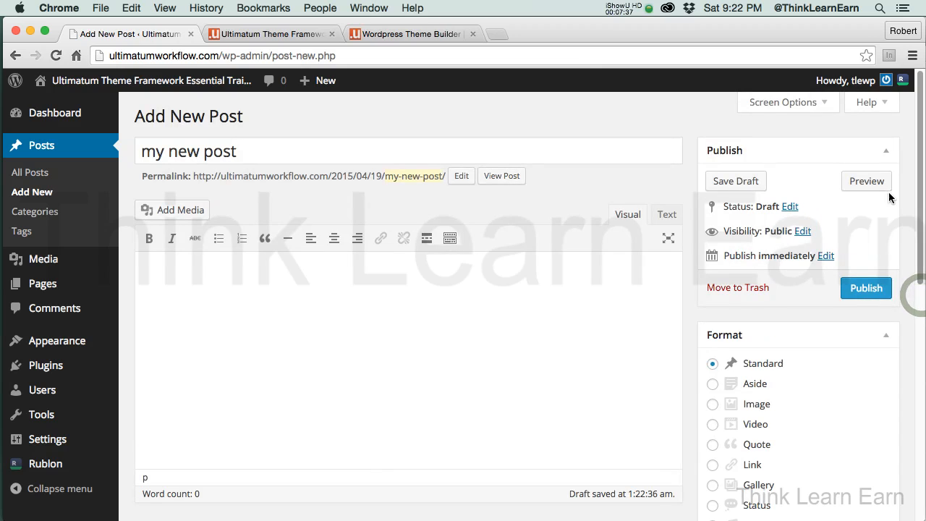
left_click(866, 288)
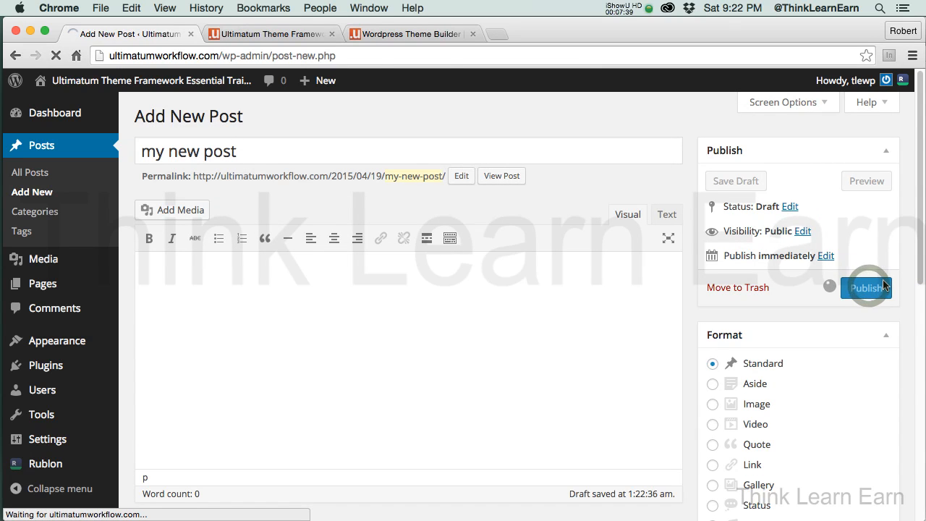
left_click(866, 288)
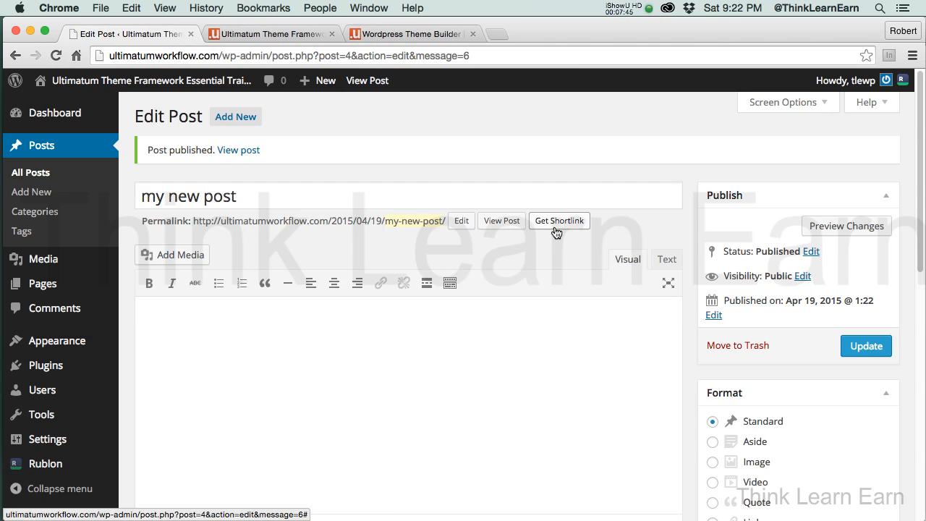
- View the site's WP Training Desktop category archive listing 'my new post'
left_click(408, 34)
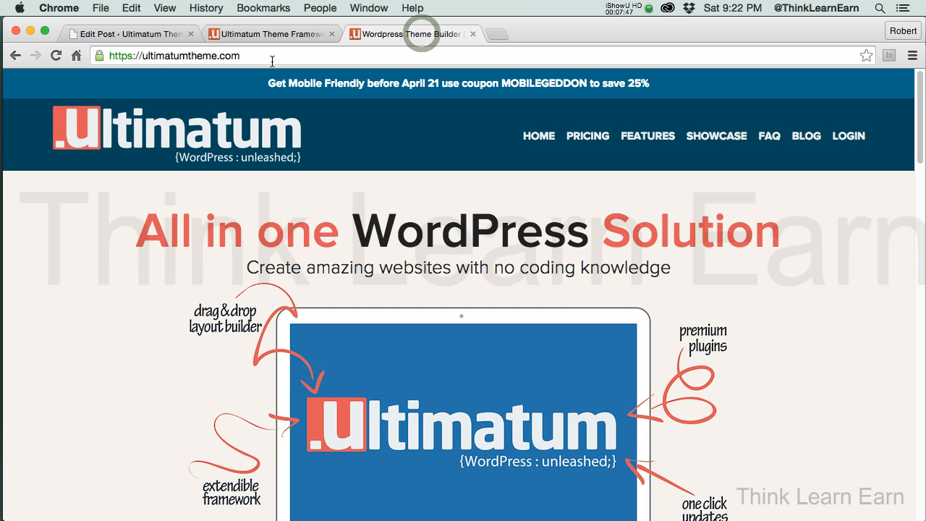
left_click(267, 34)
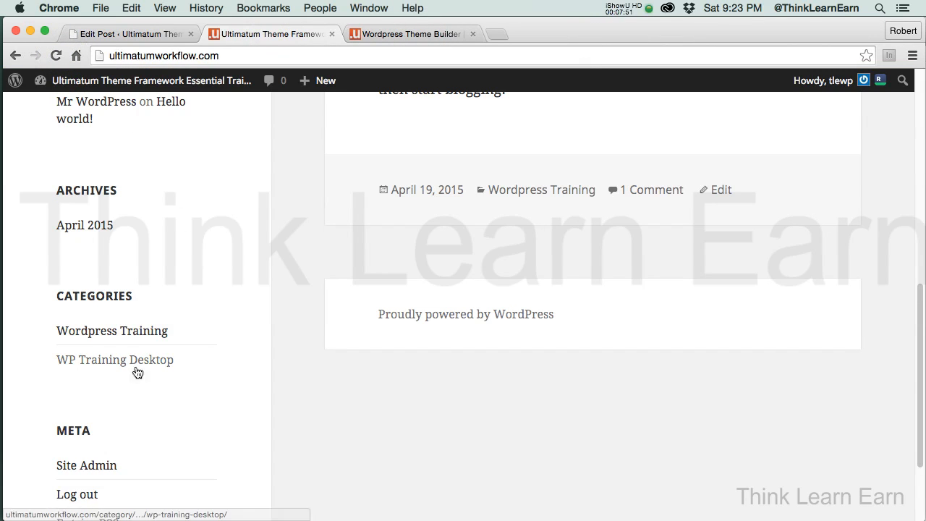
mouse_move(118, 363)
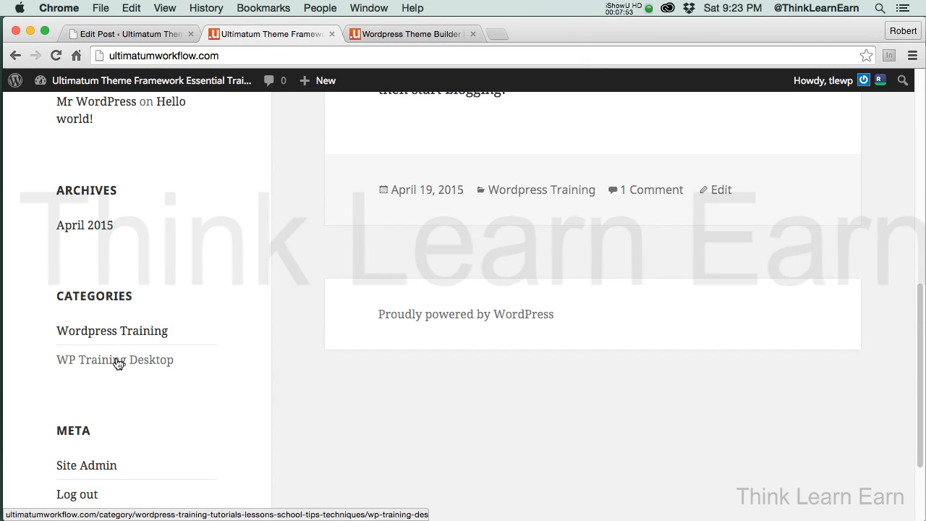
left_click(115, 360)
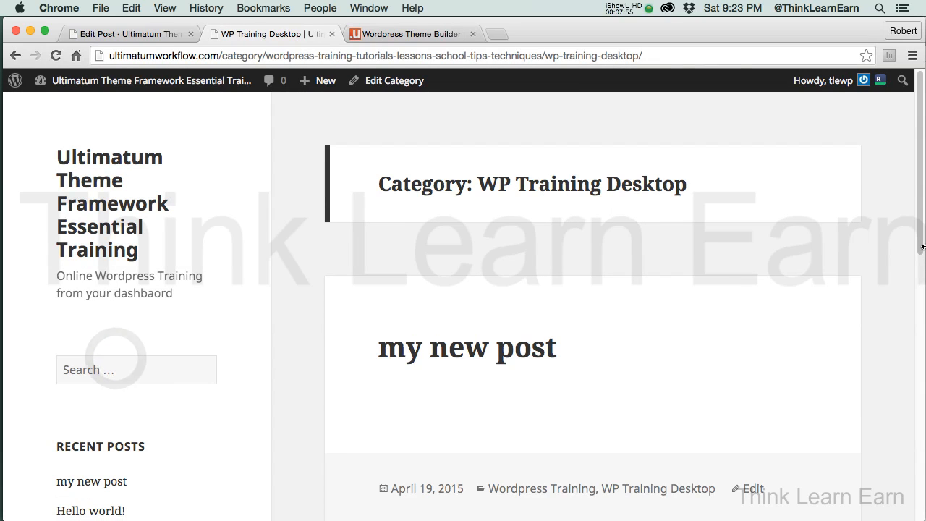
scroll("down", 3)
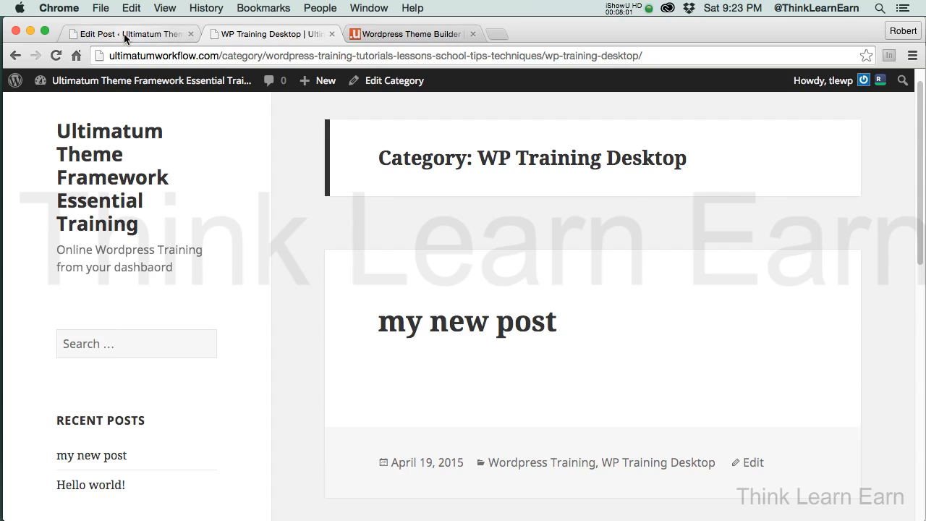
mouse_move(326, 35)
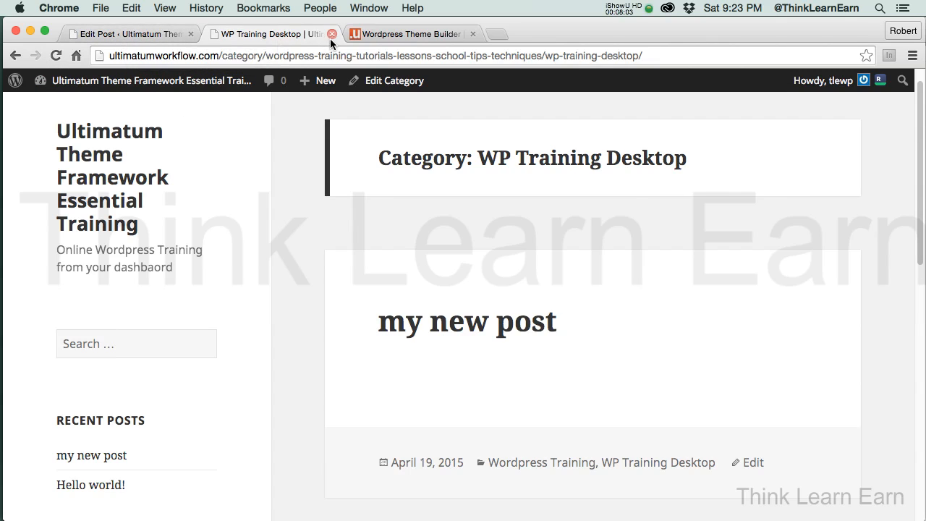
- Return to editing 'my new post' and preview it with both categories shown
left_click(332, 34)
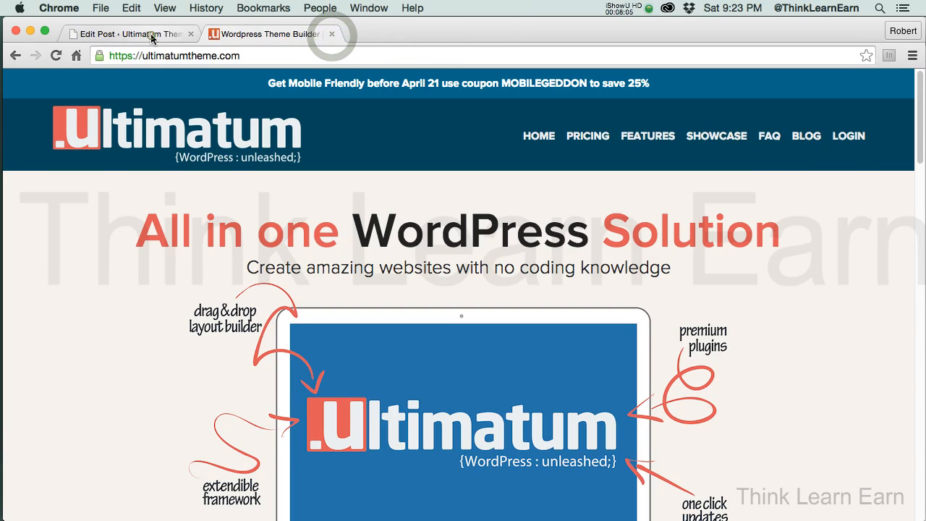
left_click(127, 33)
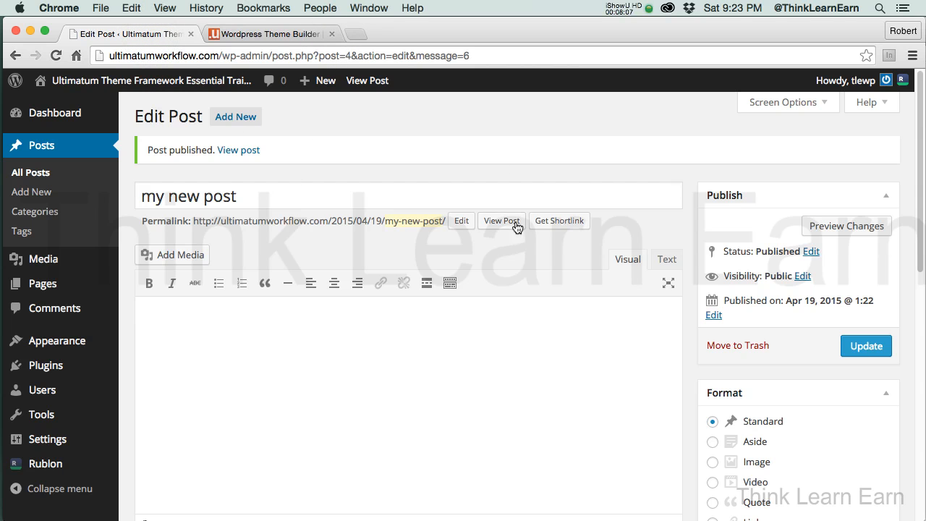
mouse_move(434, 233)
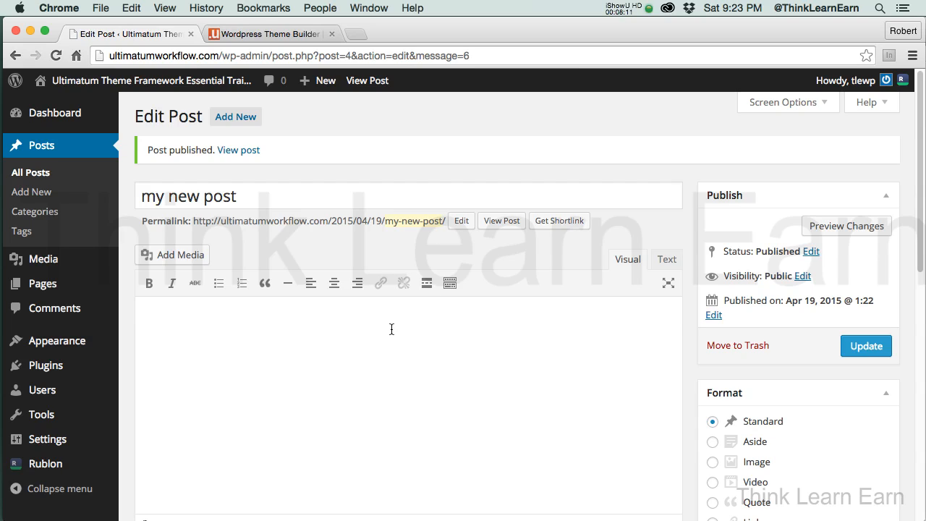
mouse_move(310, 250)
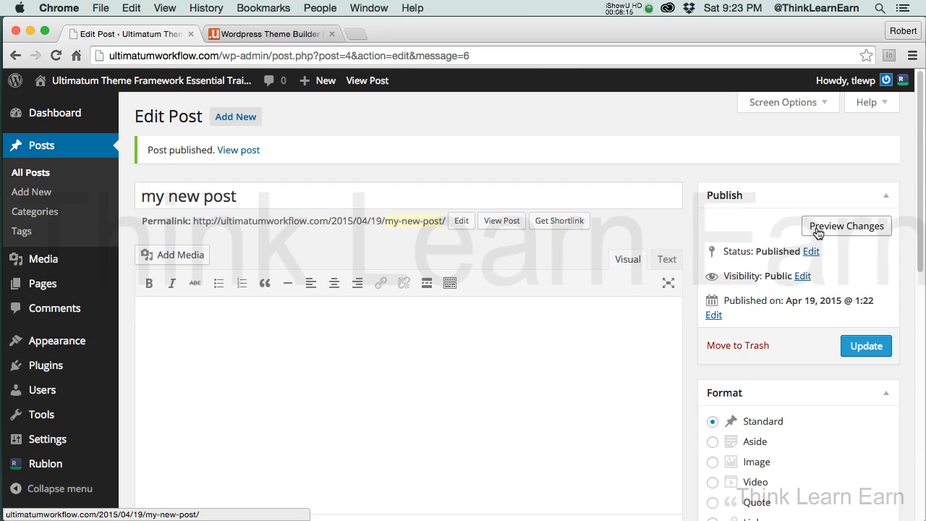
mouse_move(830, 230)
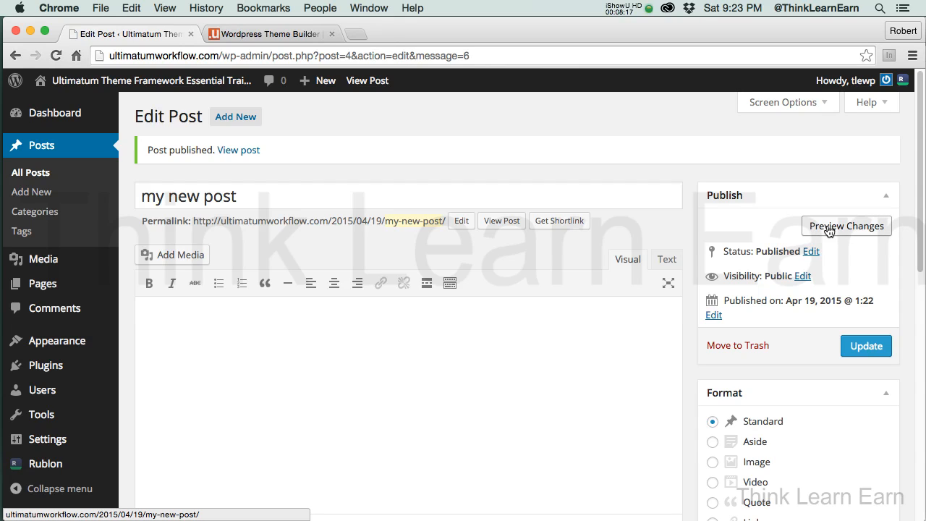
mouse_move(837, 235)
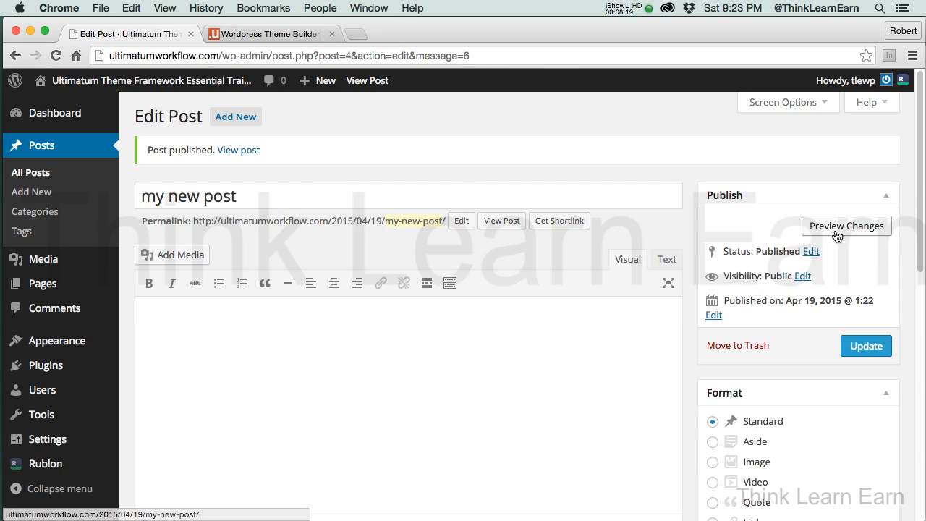
left_click(846, 225)
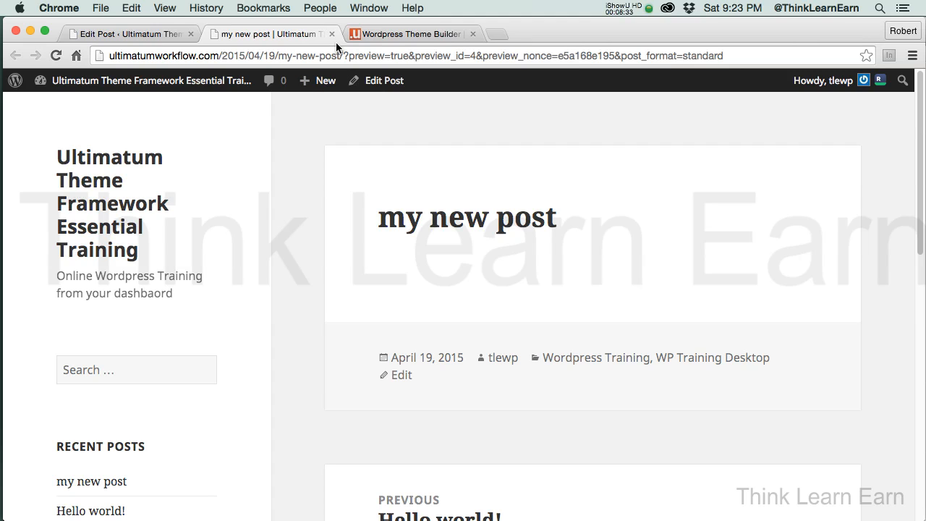
- Close the preview and view 'my new post' at its live permalink
left_click(337, 34)
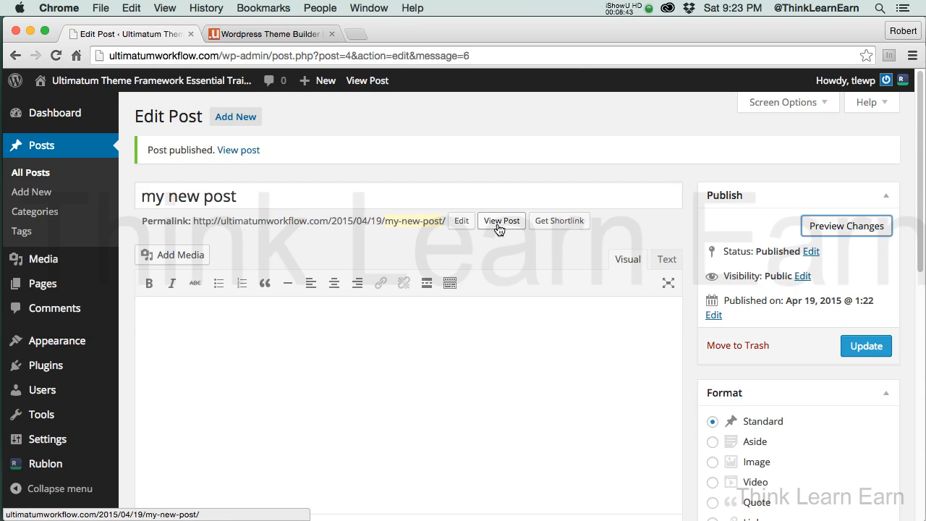
left_click(500, 221)
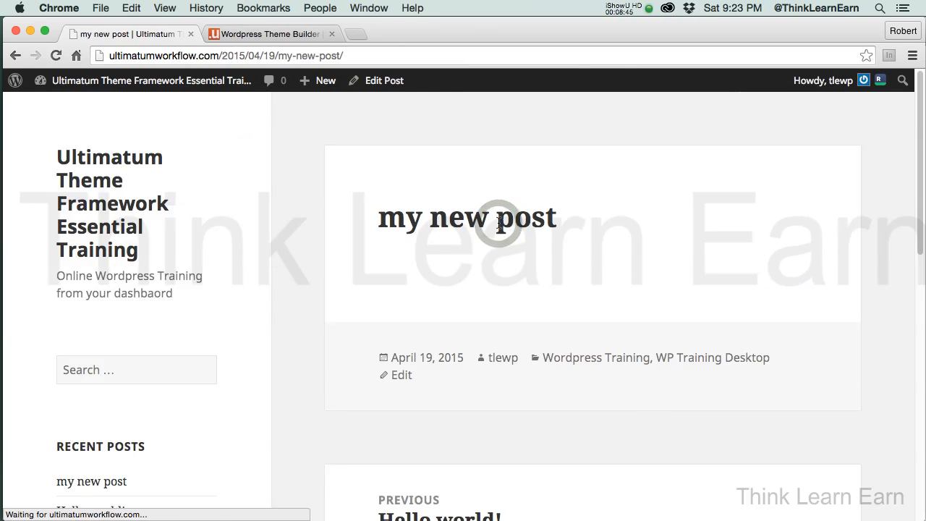